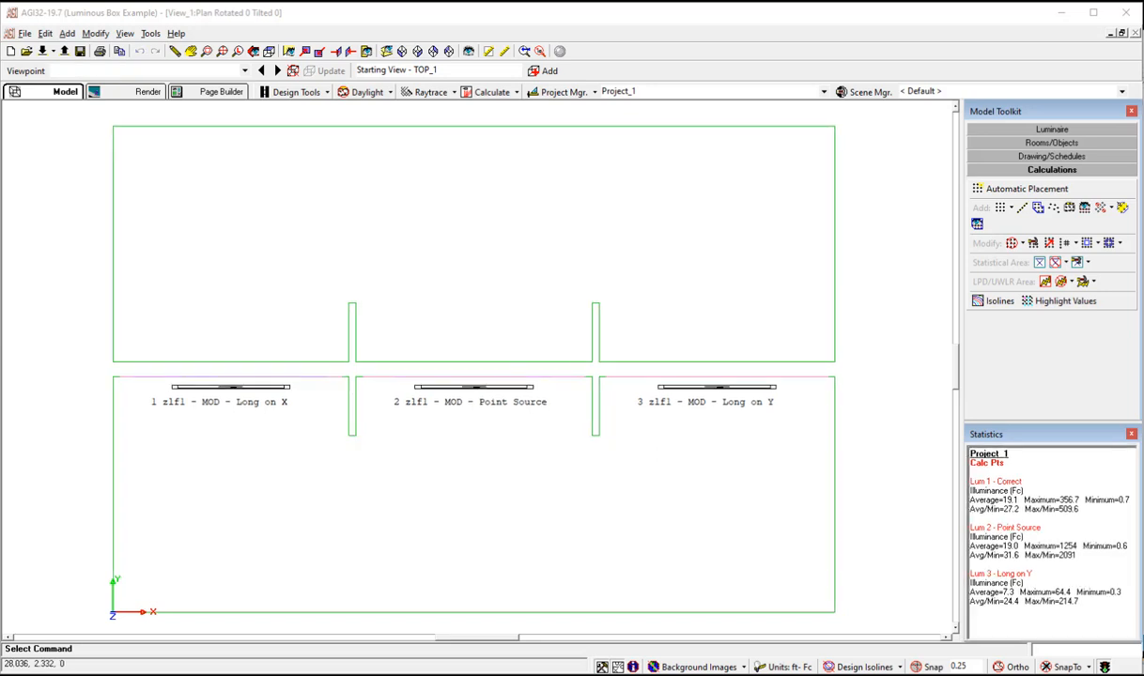
{"action": "mouse_move", "coordinate": [533, 409]}
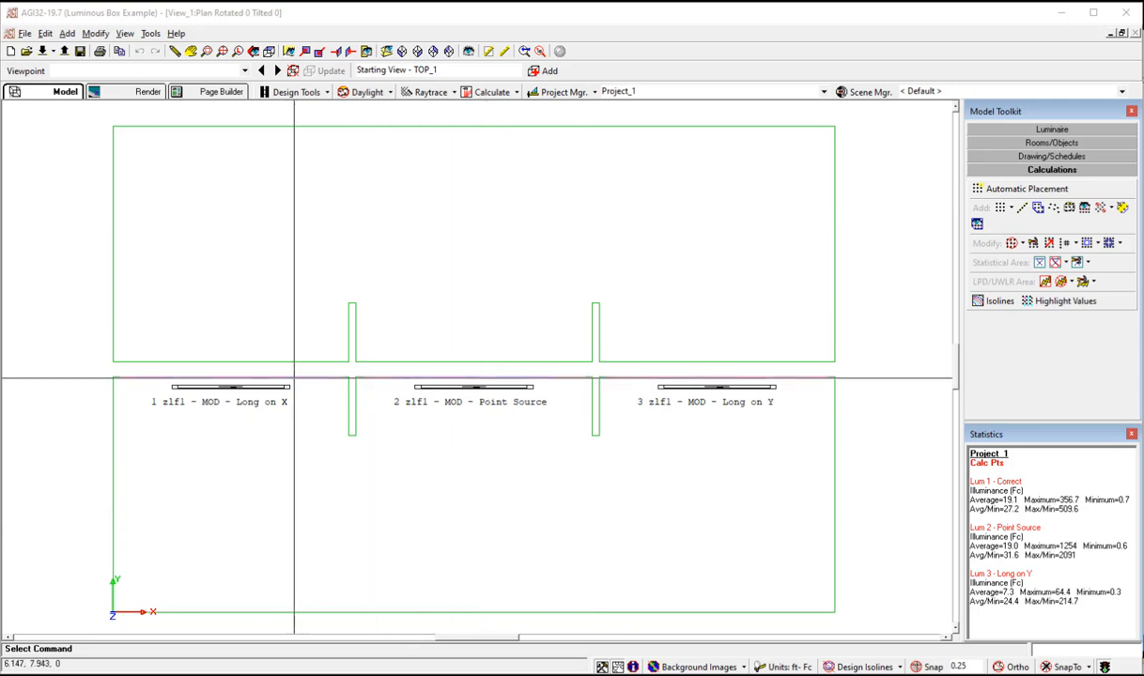
{"action": "mouse_move", "coordinate": [653, 374]}
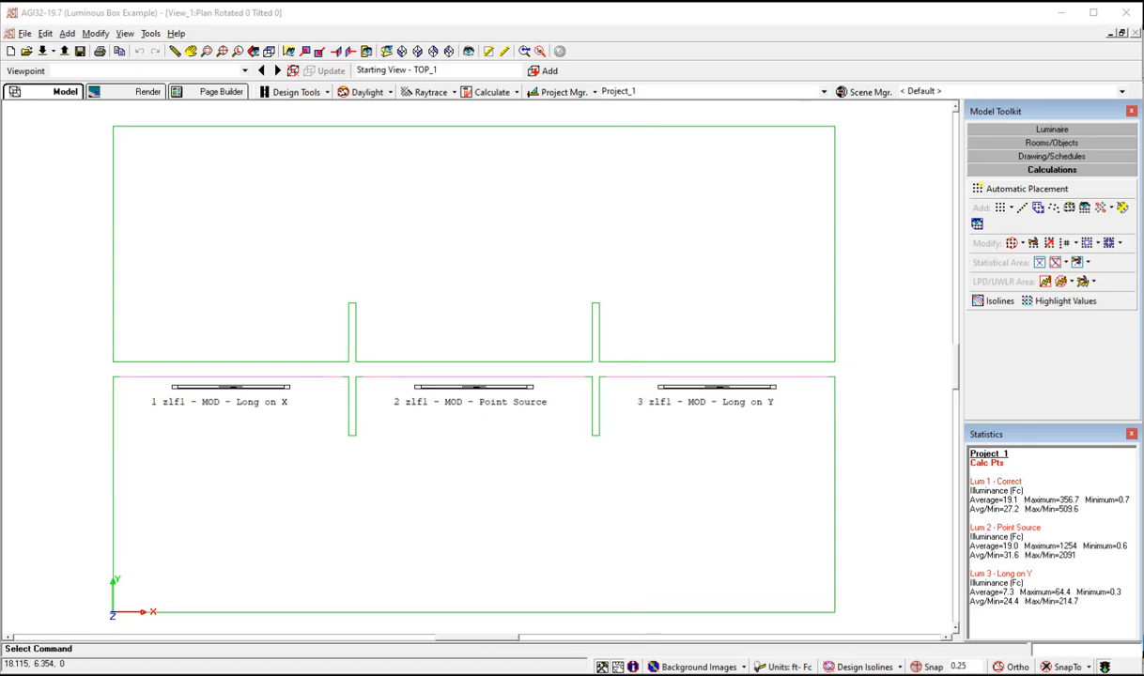
{"action": "mouse_move", "coordinate": [220, 403]}
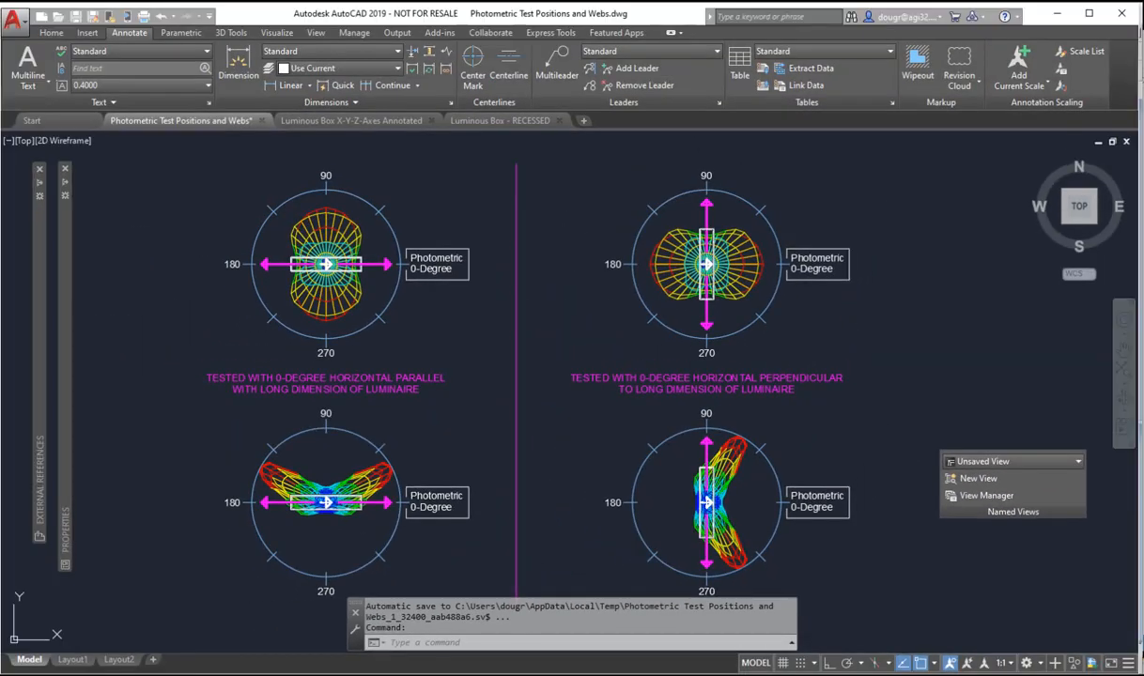
{"action": "mouse_move", "coordinate": [315, 377]}
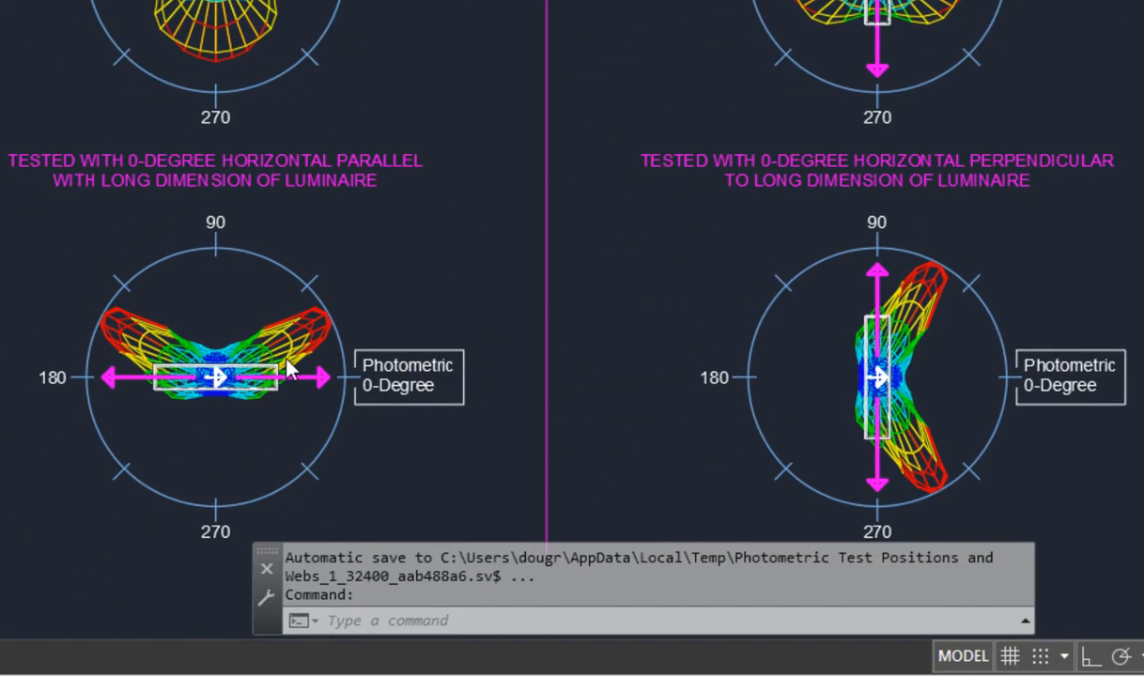
{"action": "mouse_move", "coordinate": [297, 409]}
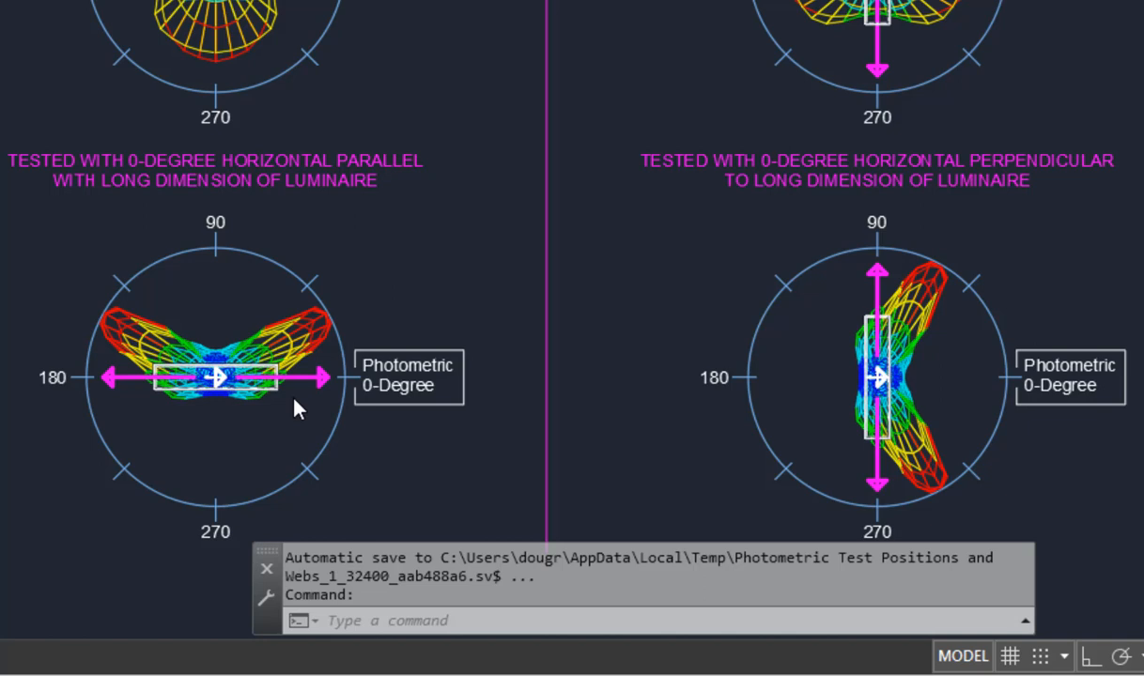
{"action": "mouse_move", "coordinate": [266, 383]}
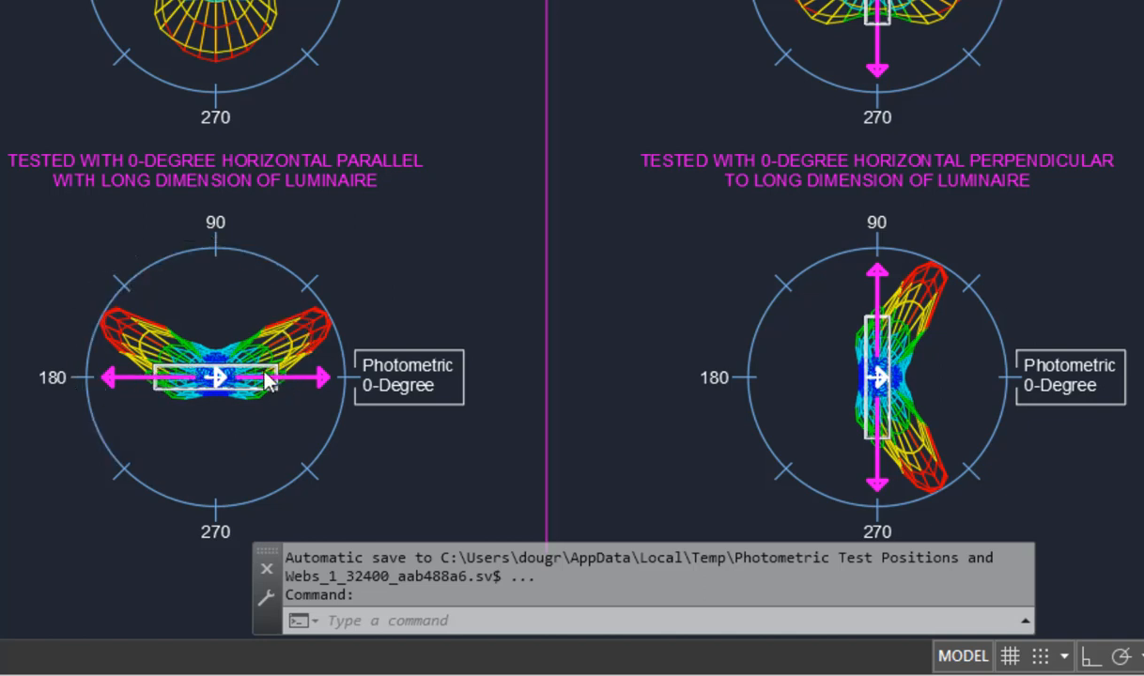
{"action": "mouse_move", "coordinate": [249, 398]}
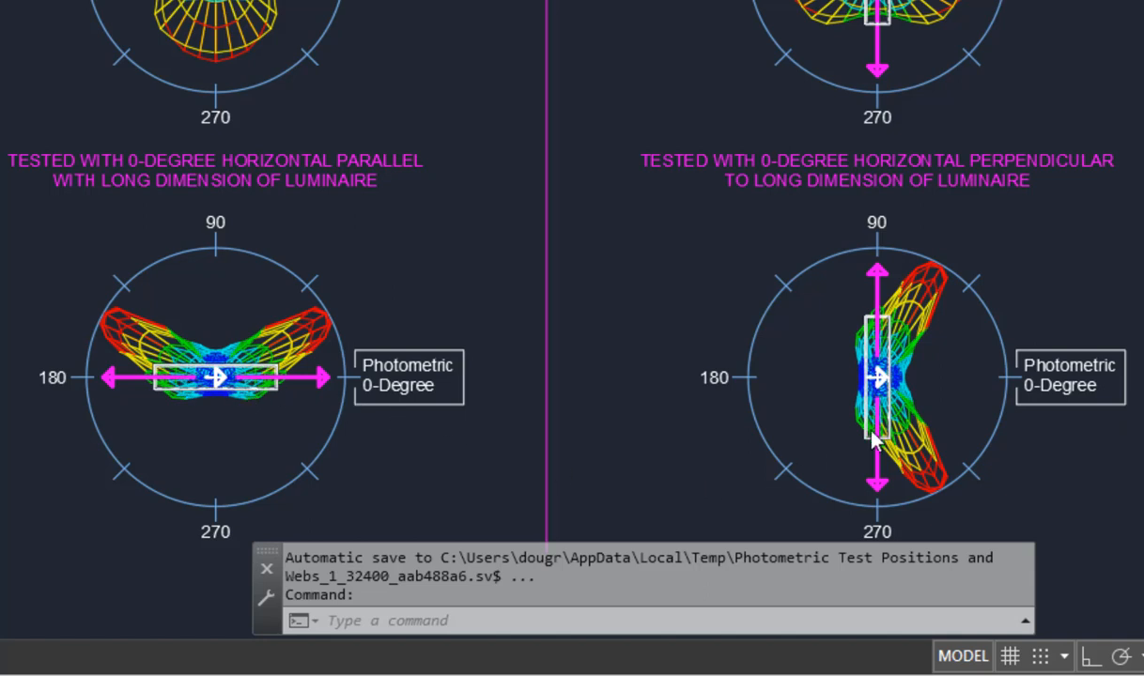
{"action": "mouse_move", "coordinate": [930, 389]}
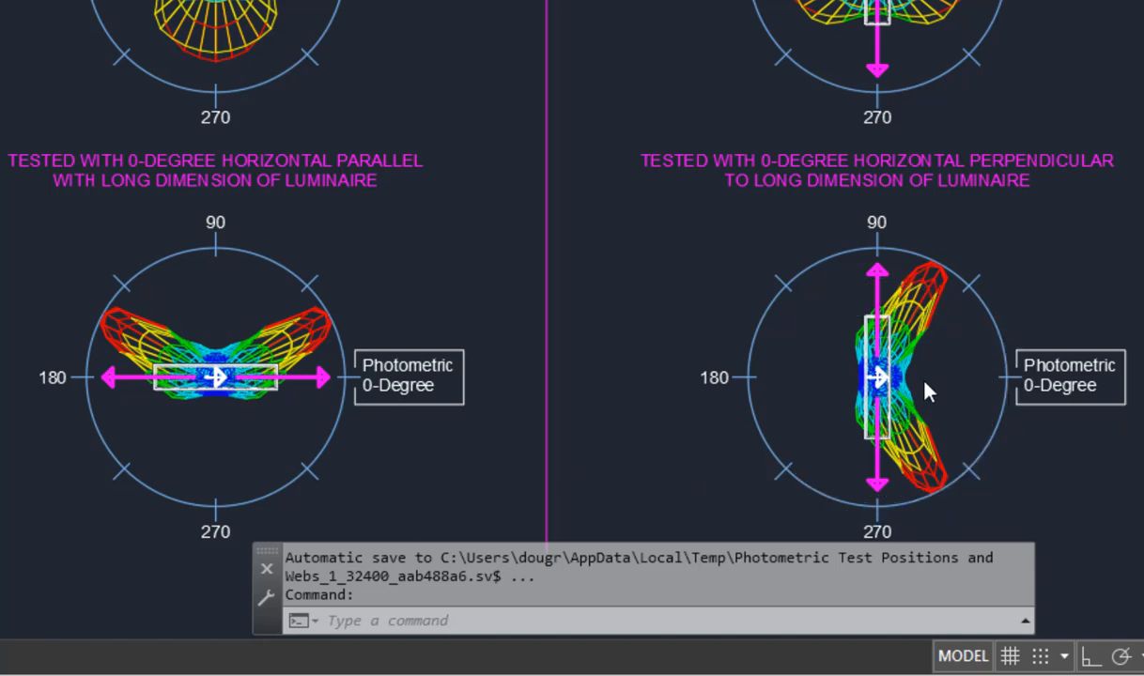
{"action": "mouse_move", "coordinate": [954, 423]}
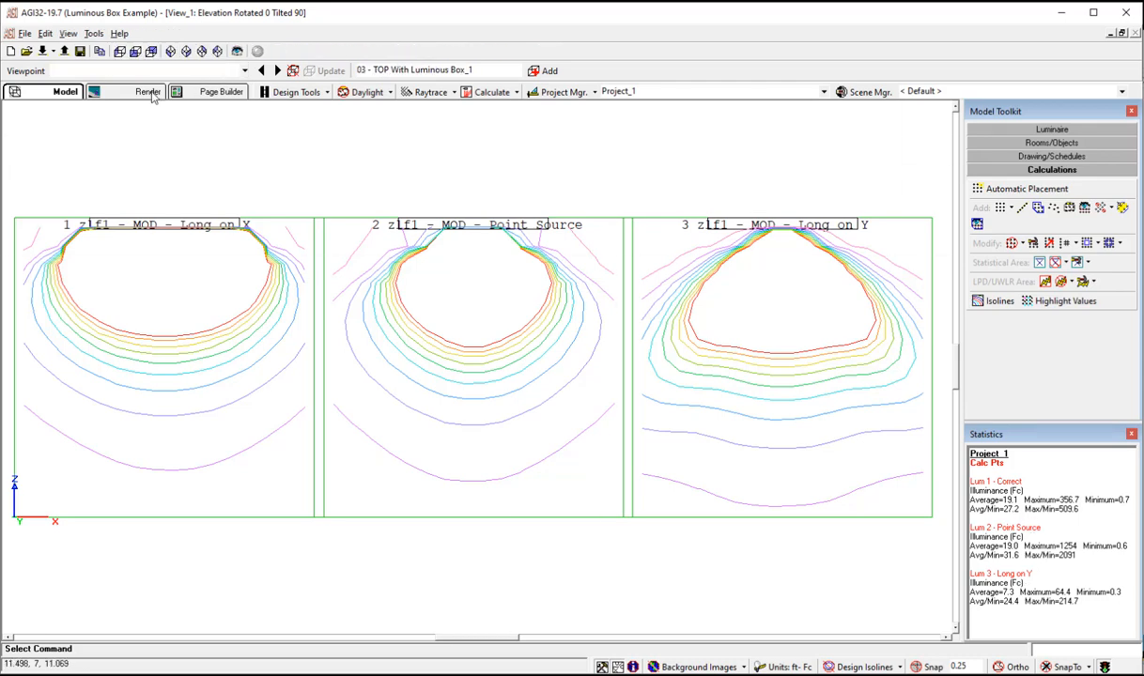
- View the Render mode '02 - FRONT With Isolines' viewpoint, then return to '01 - FRONT'
{"action": "left_click", "coordinate": [142, 94]}
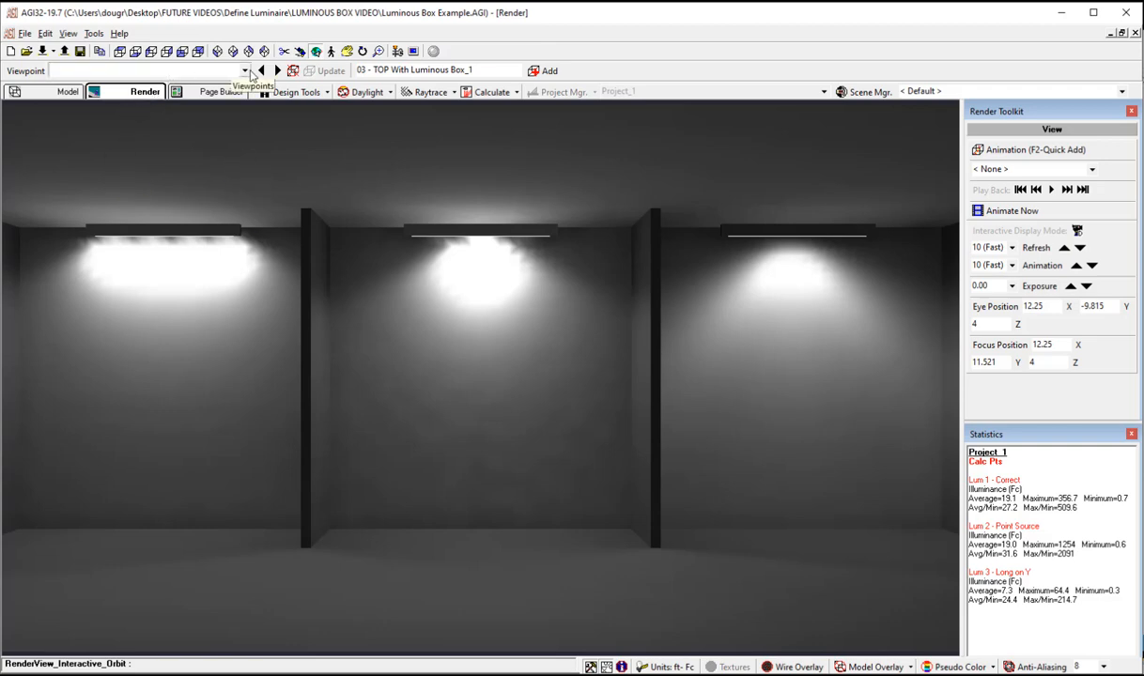
{"action": "left_click", "coordinate": [252, 71]}
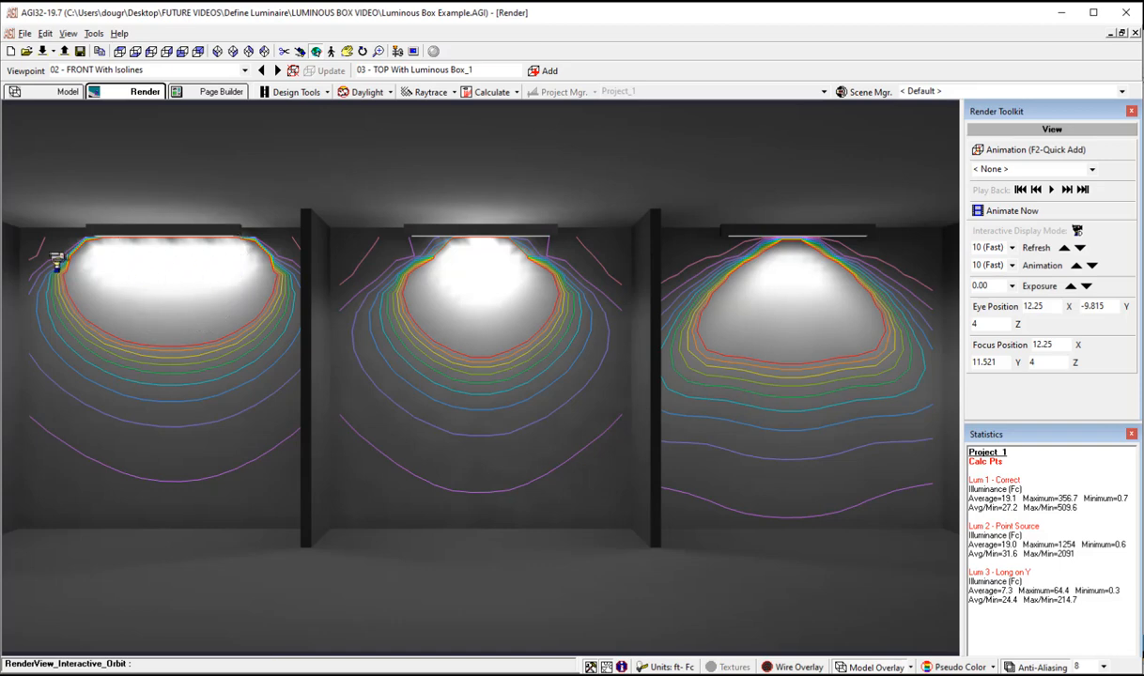
{"action": "mouse_move", "coordinate": [858, 289]}
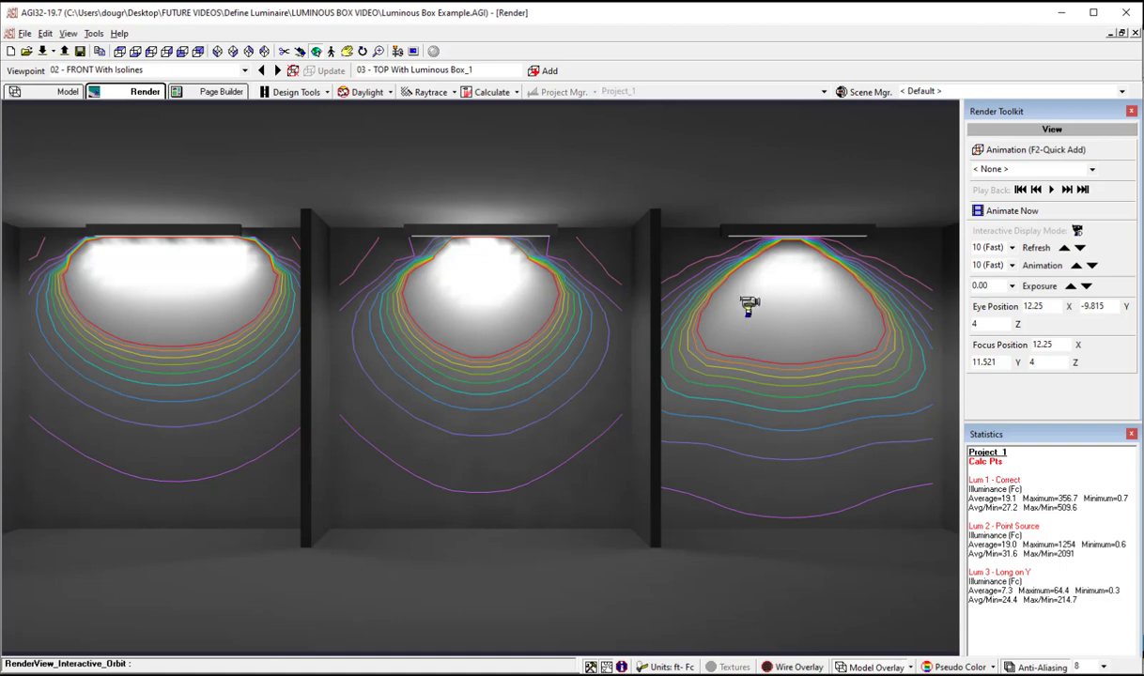
{"action": "mouse_move", "coordinate": [731, 274]}
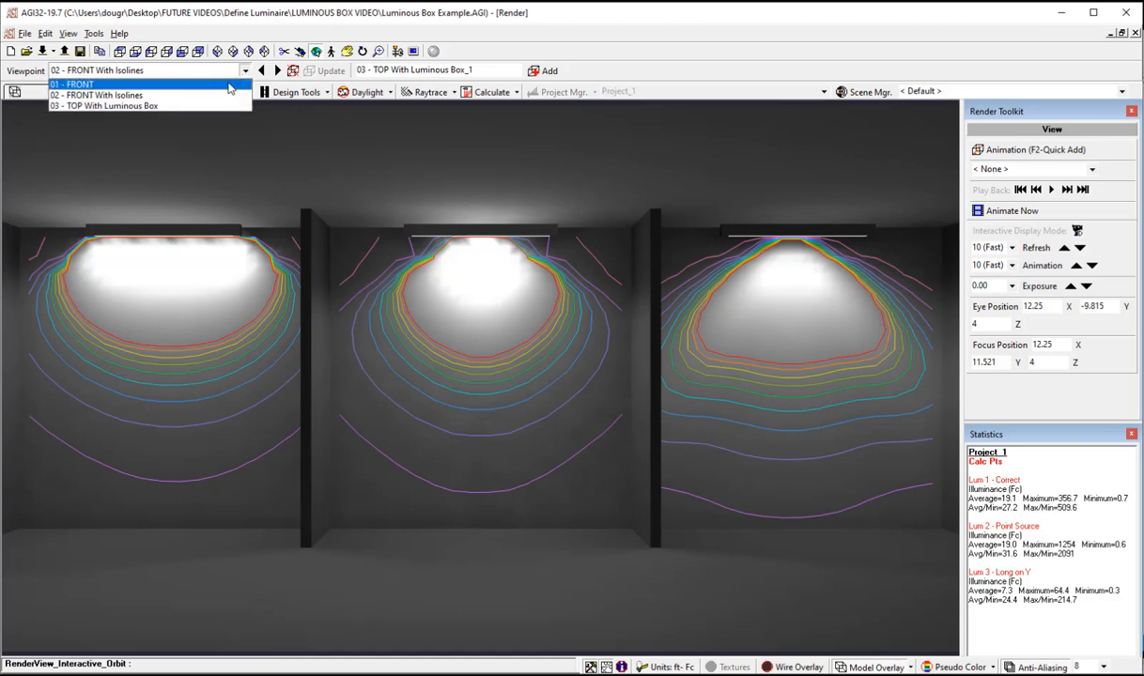
{"action": "left_click", "coordinate": [75, 86]}
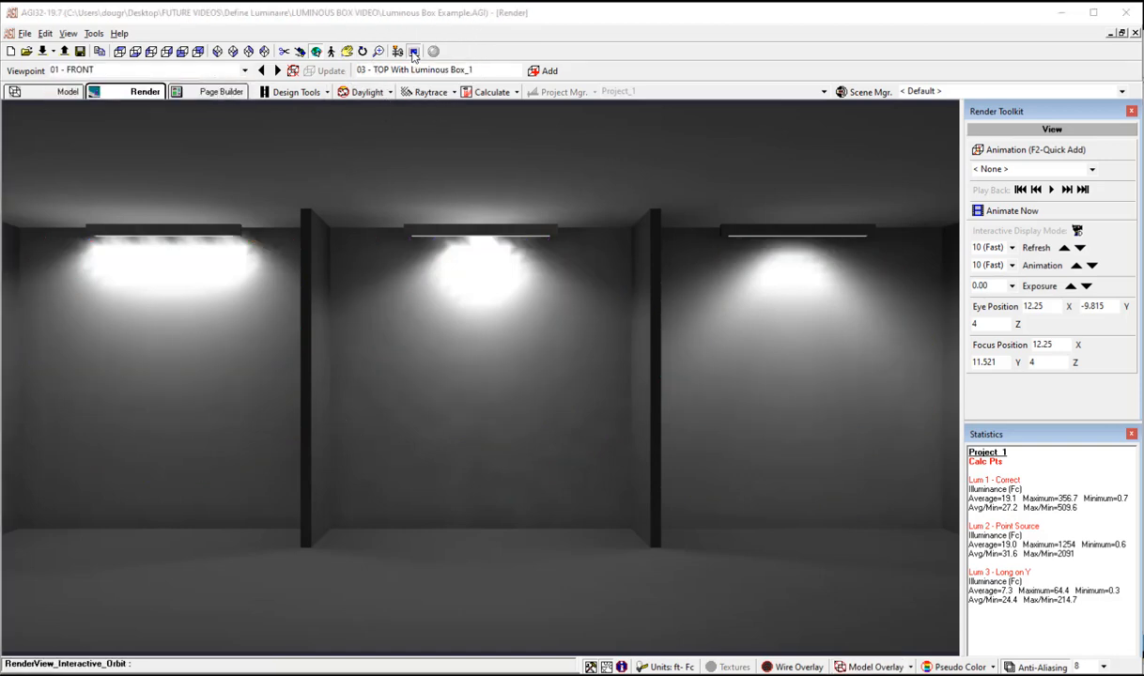
- Enable Luminous Box Overlay in Render Display Properties' Analysis settings
{"action": "left_click", "coordinate": [421, 51]}
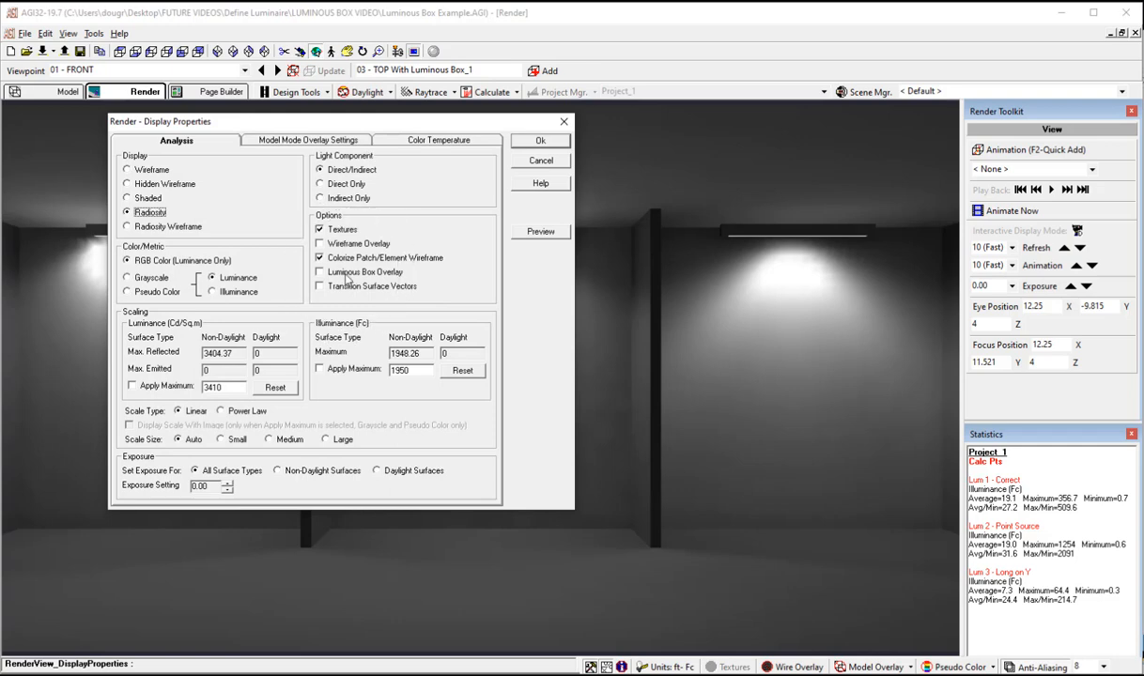
{"action": "left_click", "coordinate": [319, 271]}
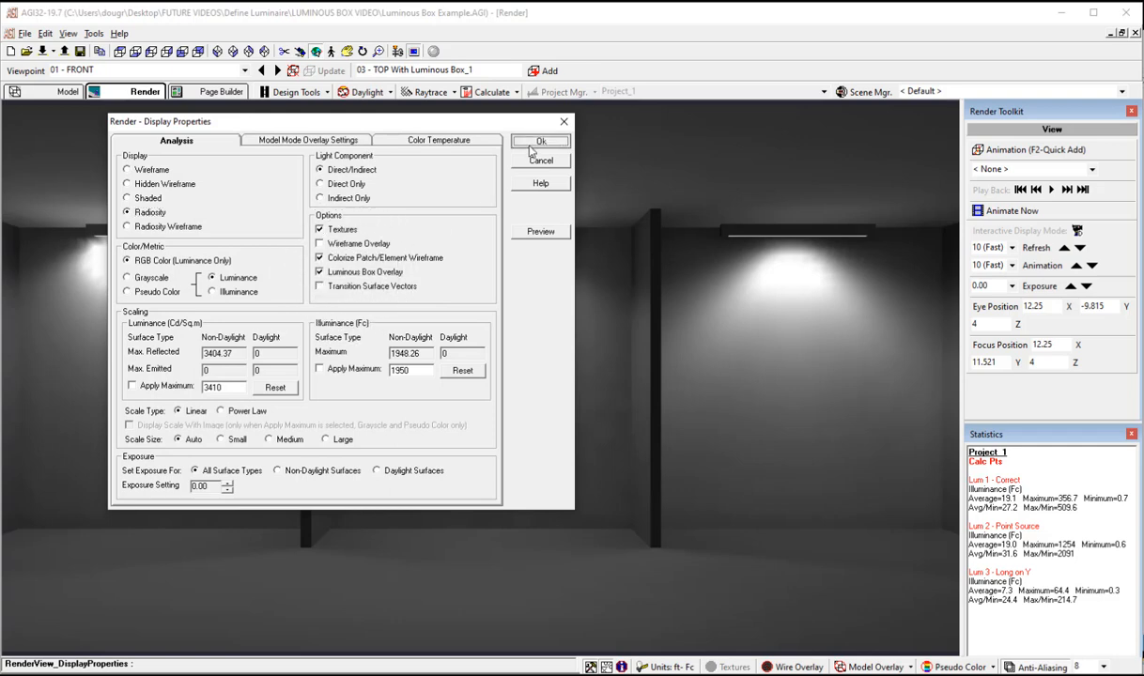
{"action": "left_click", "coordinate": [541, 140]}
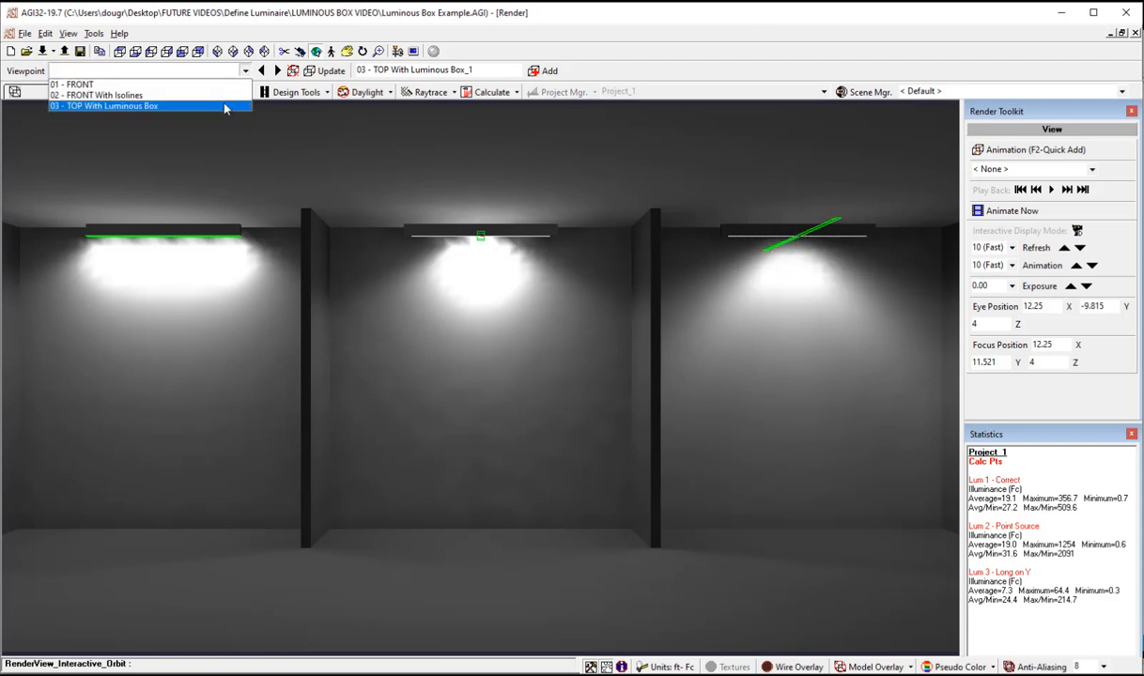
- Switch from Render mode back to Model mode's TOP plan view
{"action": "left_click", "coordinate": [122, 105]}
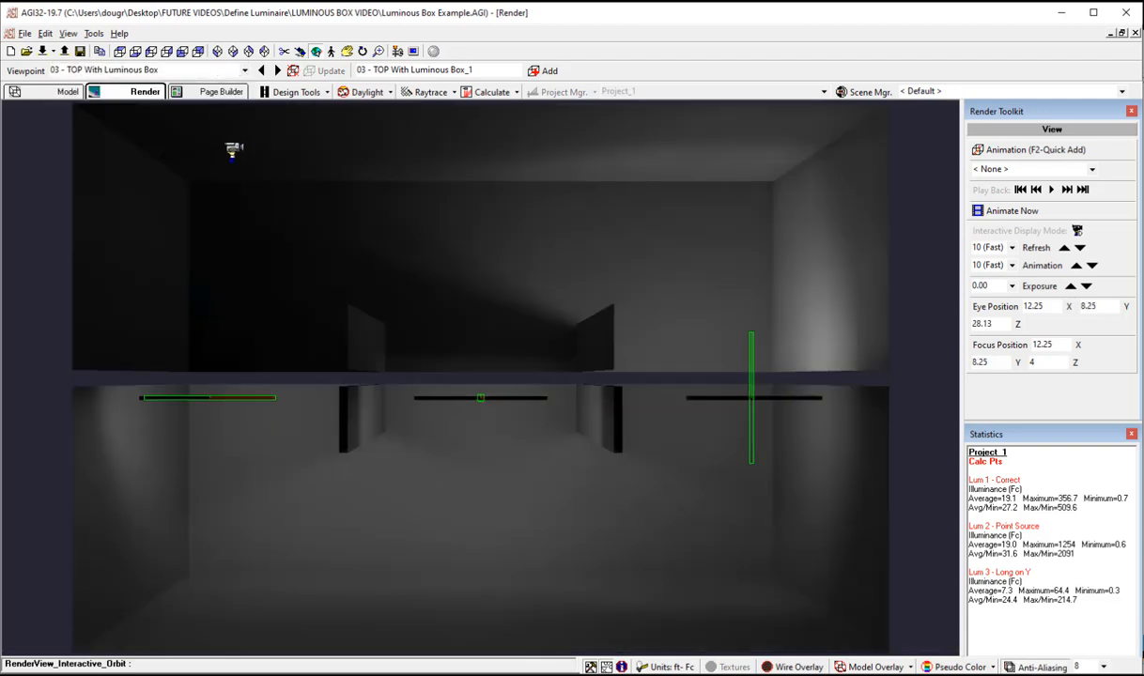
{"action": "mouse_move", "coordinate": [747, 357]}
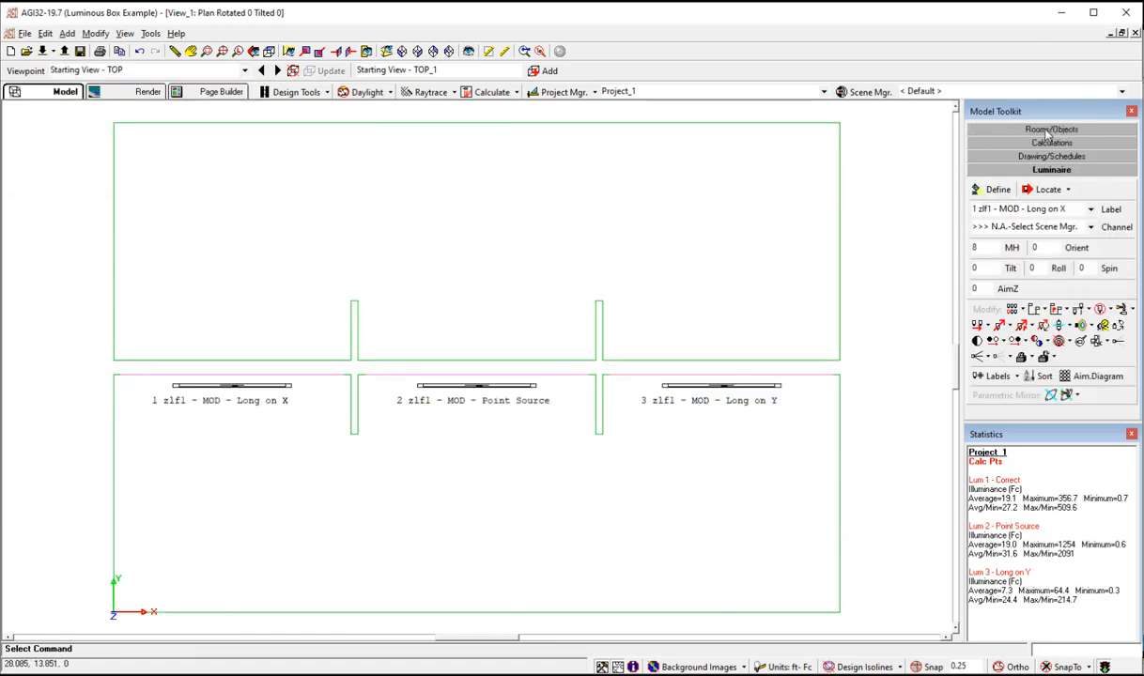
- Bring up the Define Luminaire dialog from the Luminaires toolkit
{"action": "left_click", "coordinate": [994, 188]}
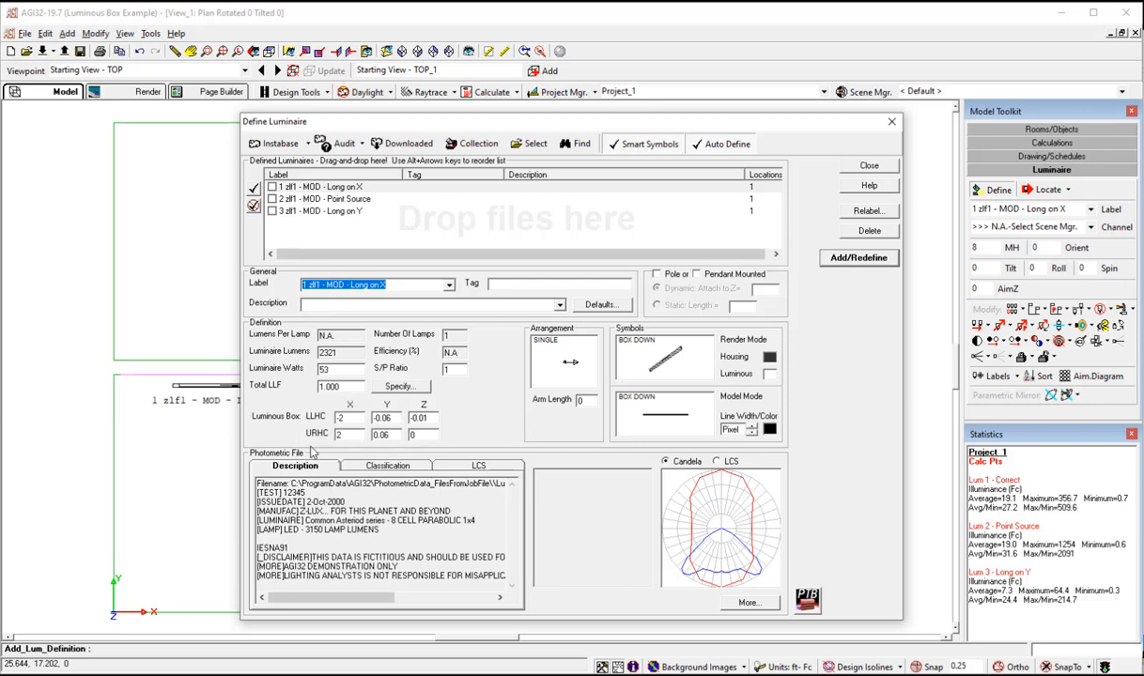
{"action": "mouse_move", "coordinate": [315, 443]}
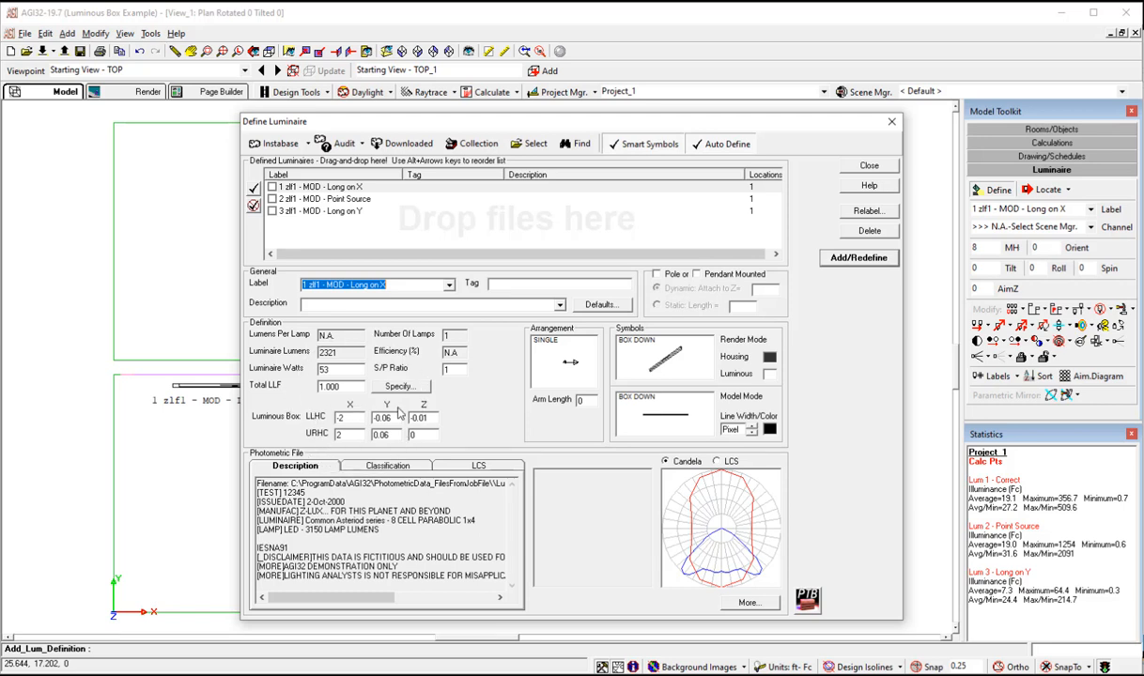
{"action": "mouse_move", "coordinate": [466, 417]}
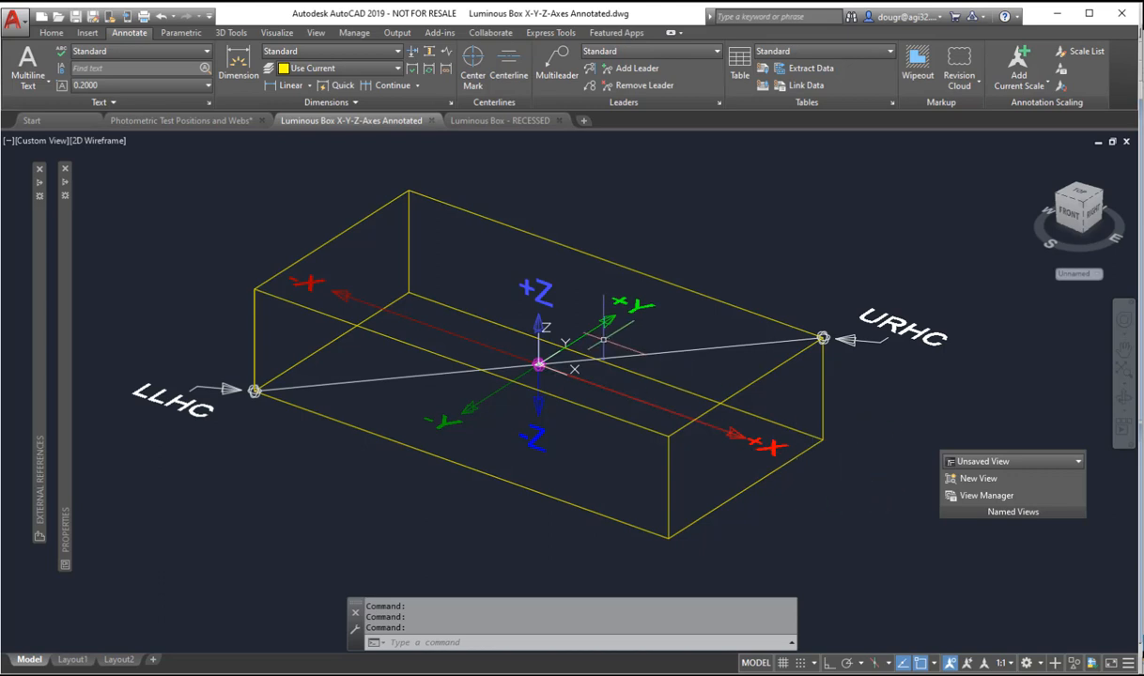
{"action": "mouse_move", "coordinate": [537, 368]}
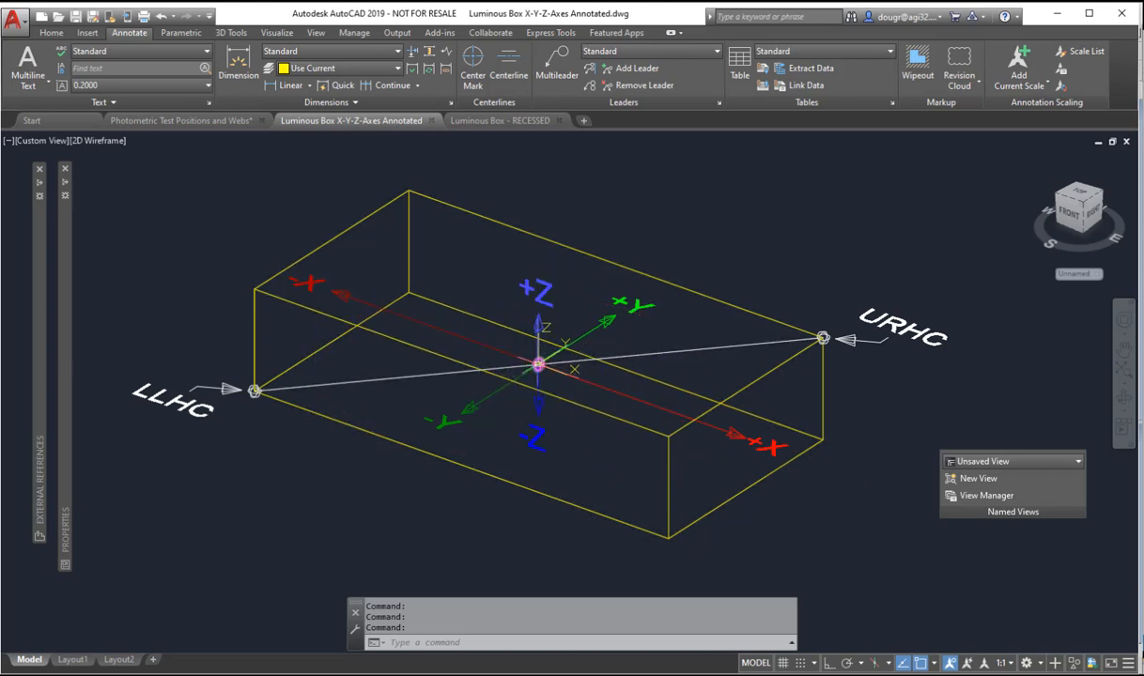
{"action": "mouse_move", "coordinate": [537, 366]}
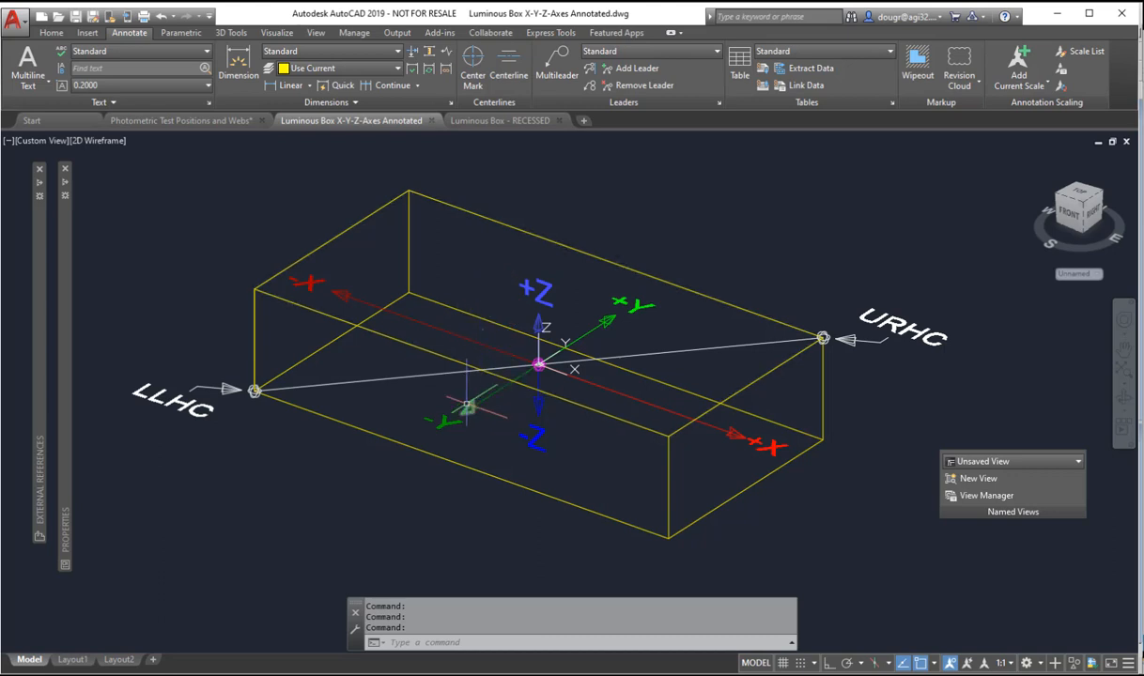
{"action": "mouse_move", "coordinate": [254, 388]}
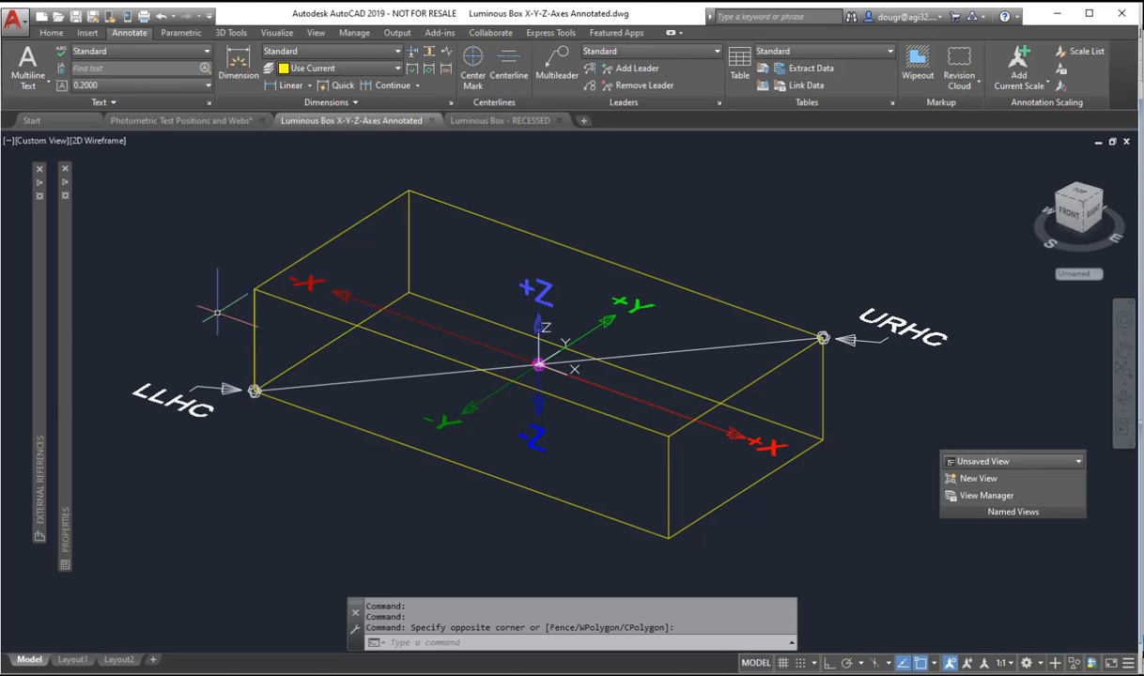
{"action": "left_click", "coordinate": [143, 176]}
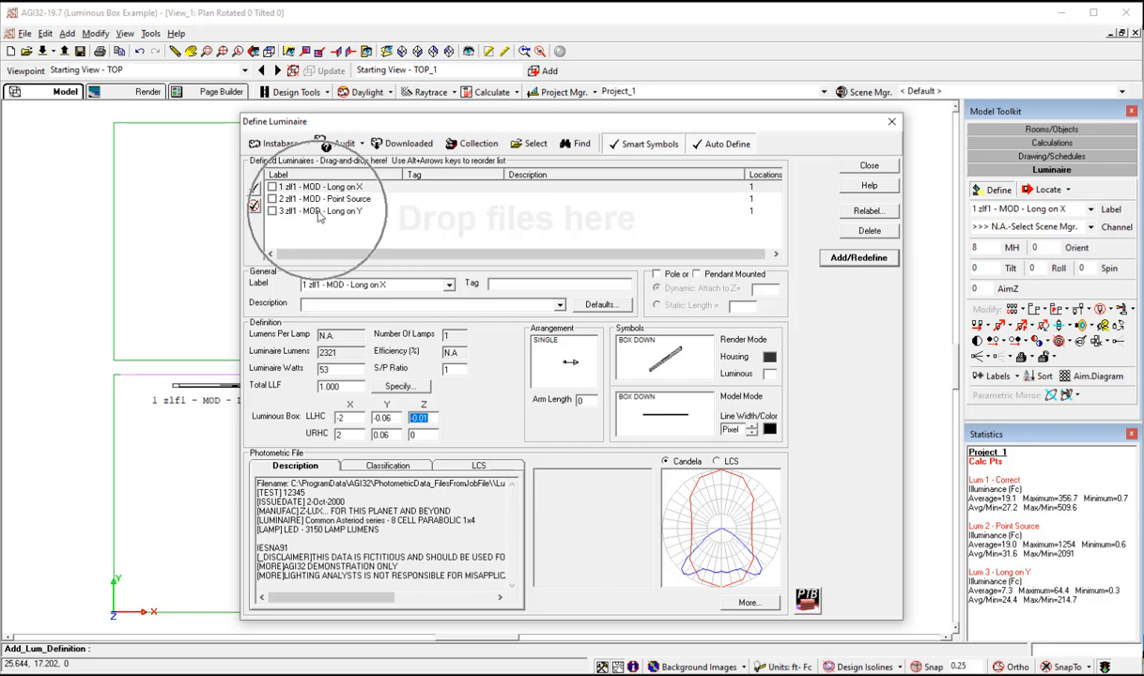
- Select the Long on Y entry in the Defined Luminaires list
{"action": "left_click", "coordinate": [327, 210]}
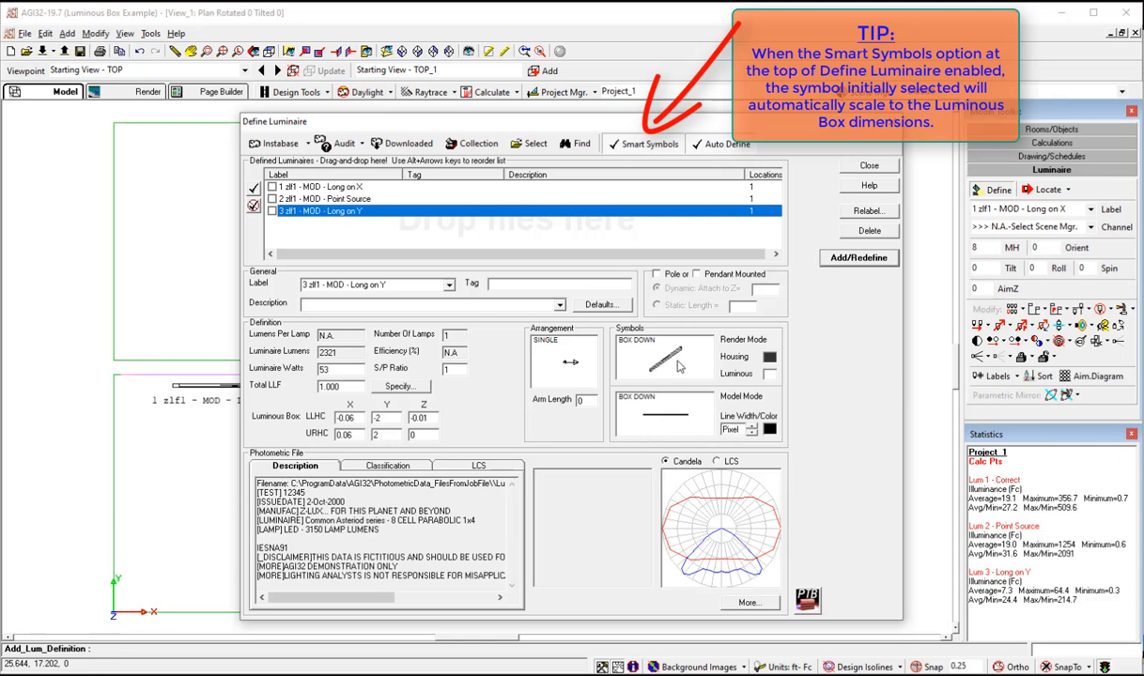
- Assign the BOX DOWN symbol with Smart Symbols scaling to the Long on Y luminaire
{"action": "left_click", "coordinate": [676, 360]}
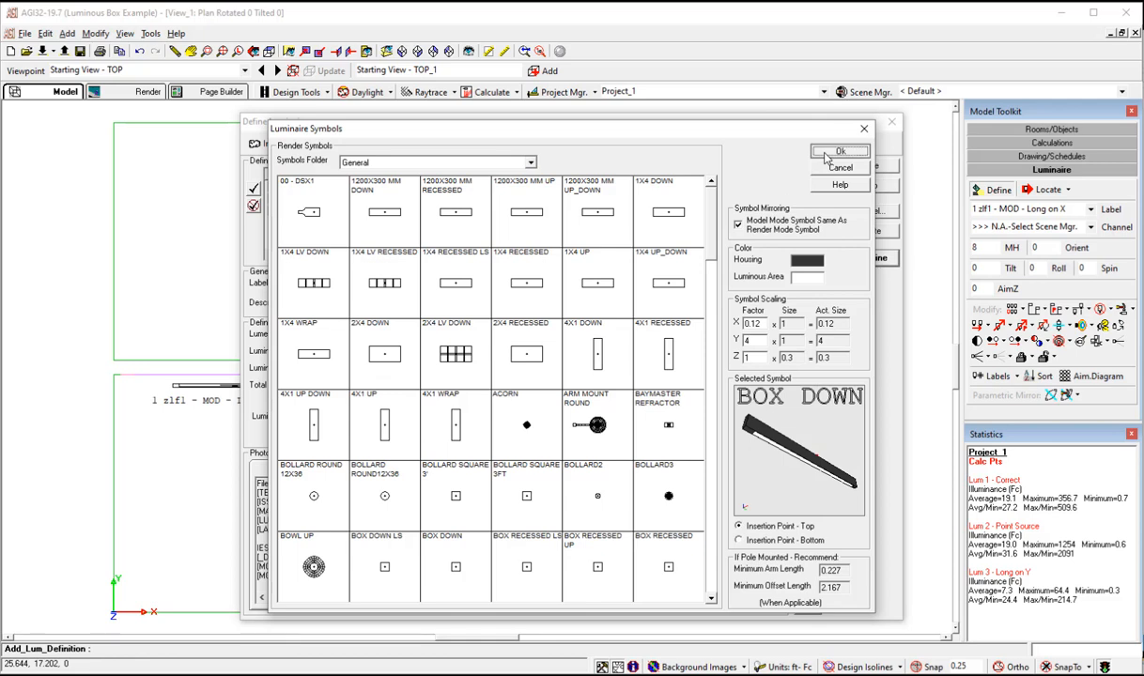
{"action": "left_click", "coordinate": [841, 150]}
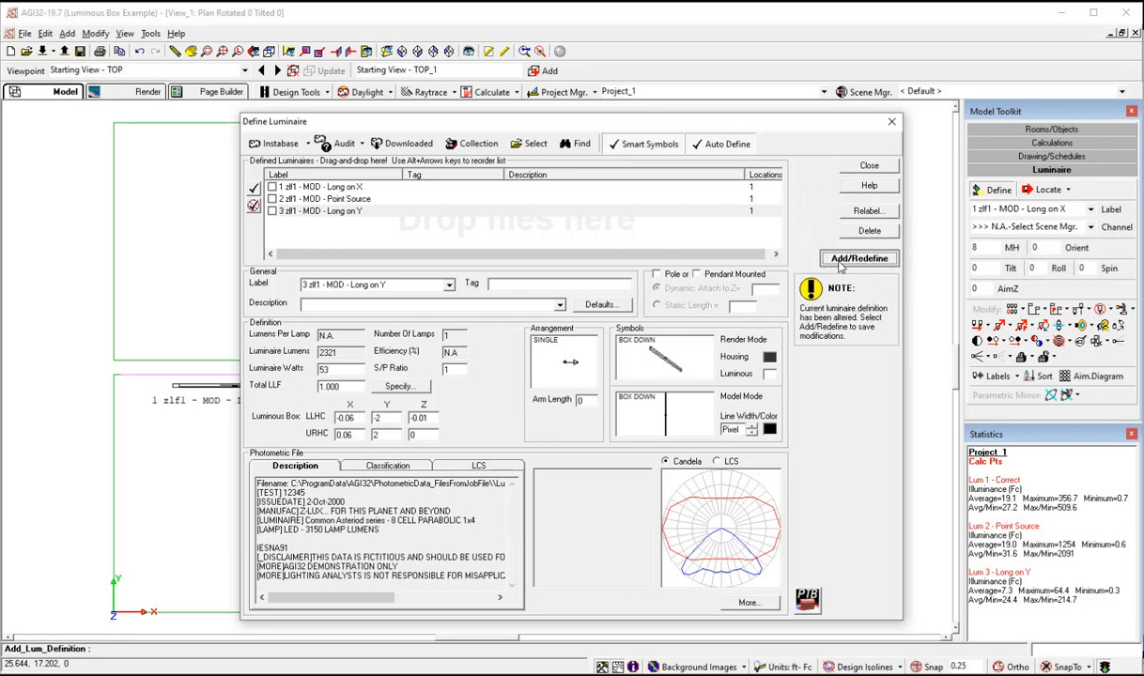
- Add/Redefine Long on Y, then select Point Source and bring up its symbol settings
{"action": "left_click", "coordinate": [858, 258]}
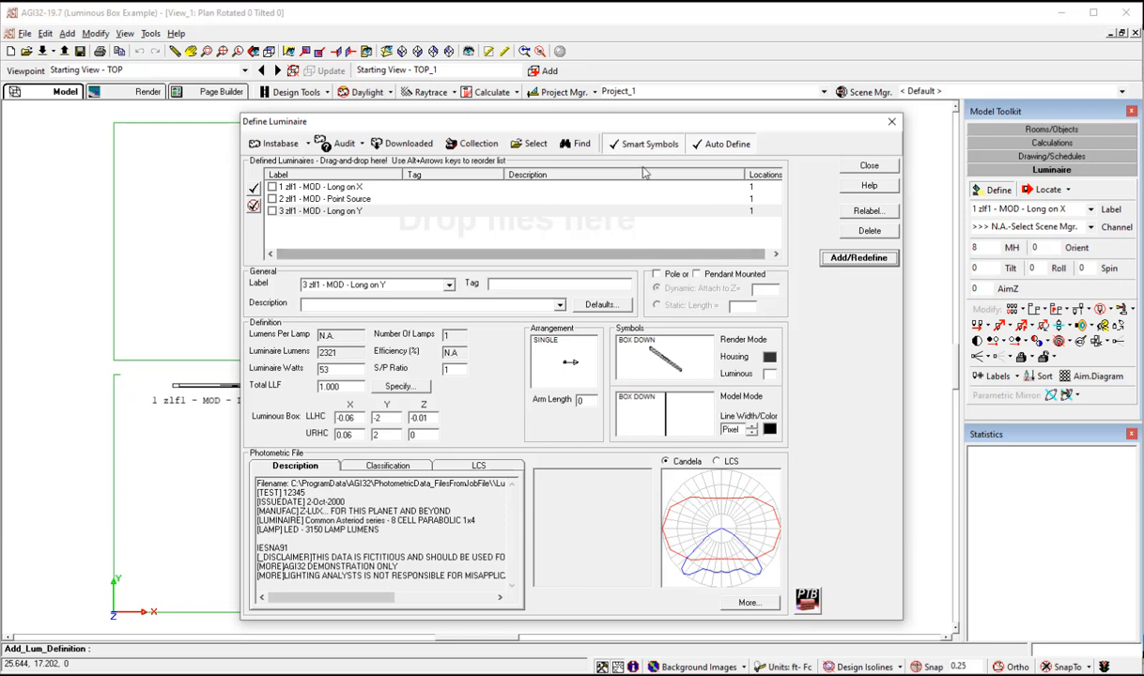
{"action": "left_click", "coordinate": [338, 199]}
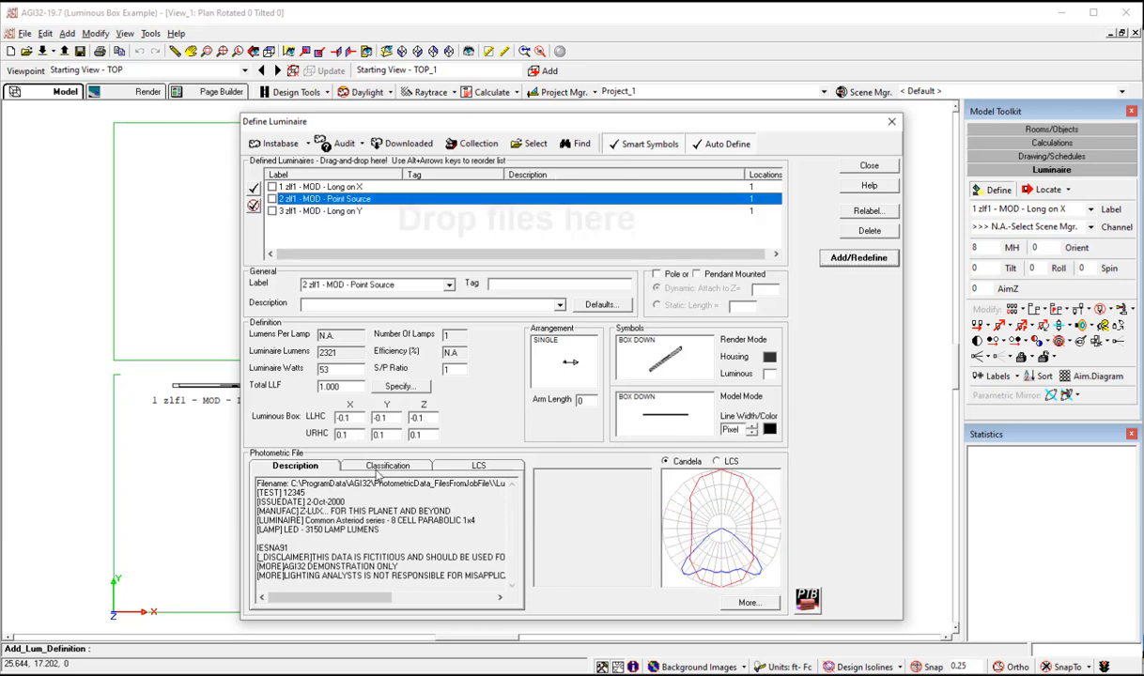
{"action": "mouse_move", "coordinate": [892, 315]}
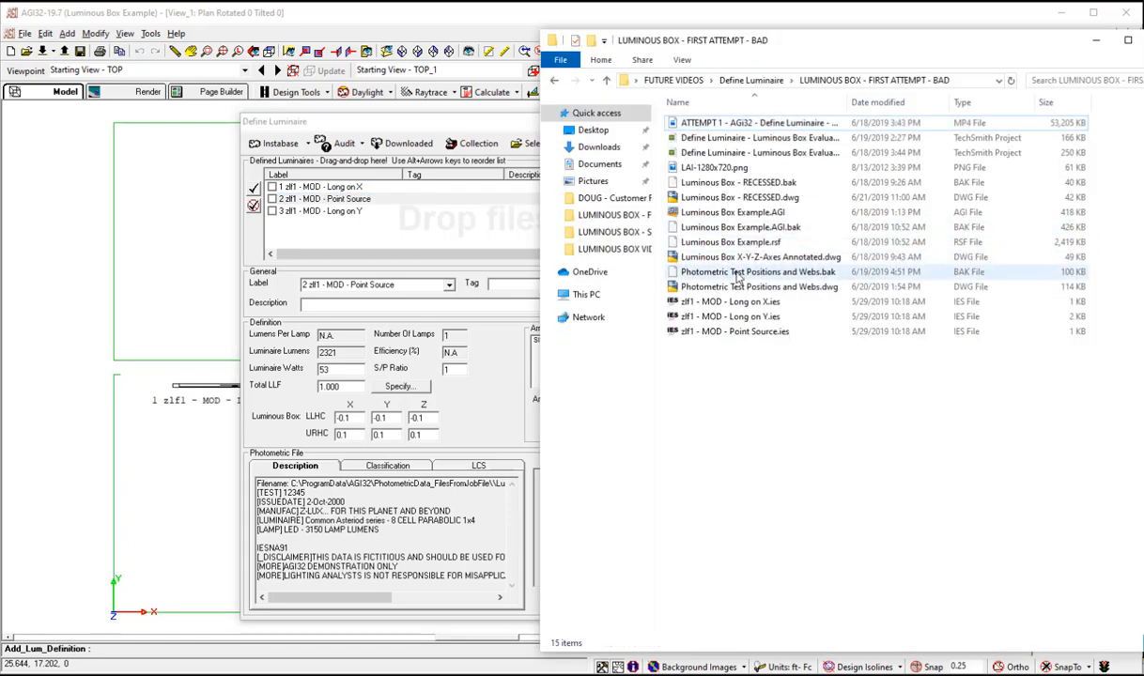
{"action": "left_click", "coordinate": [736, 331]}
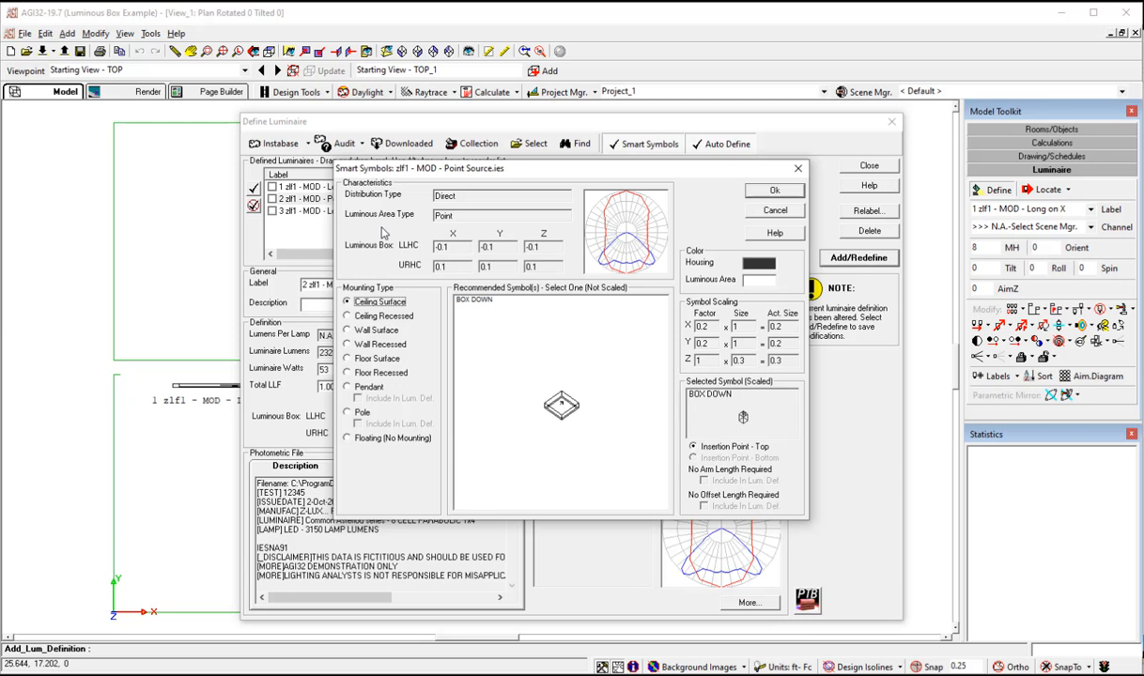
{"action": "mouse_move", "coordinate": [748, 422]}
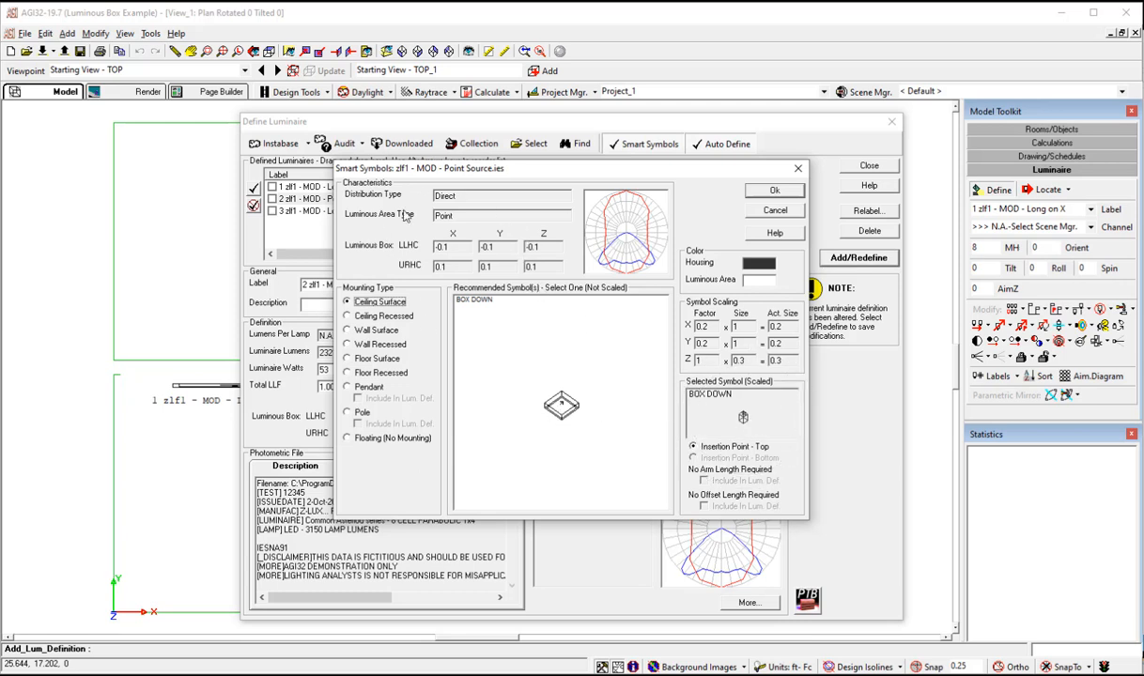
{"action": "mouse_move", "coordinate": [536, 233]}
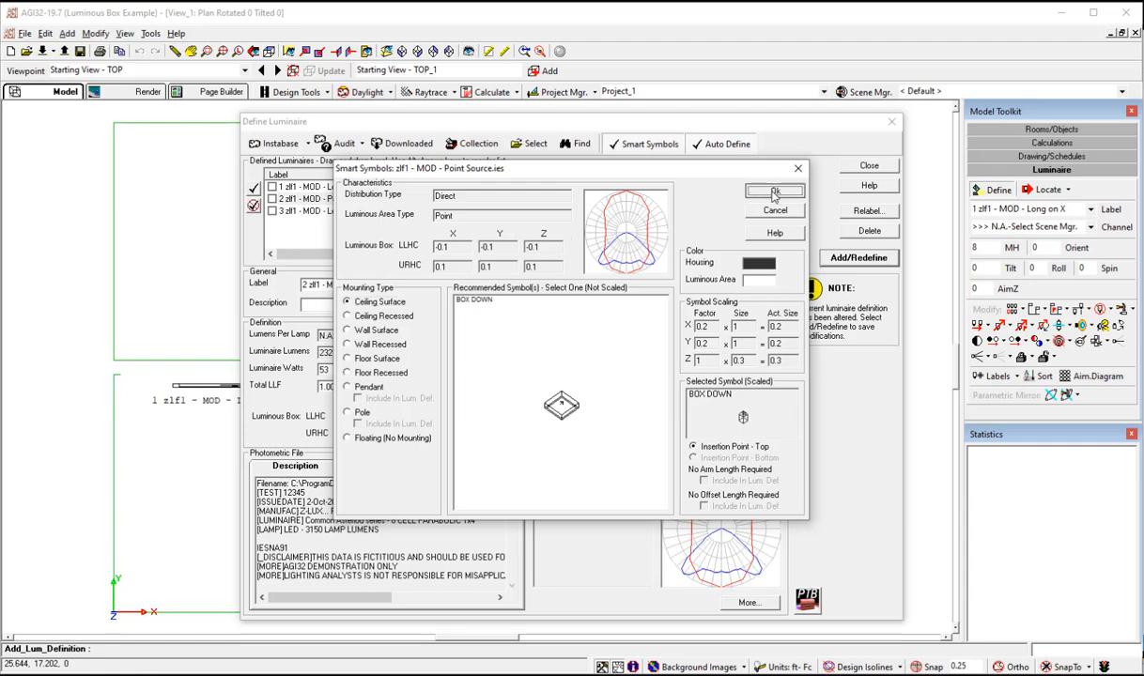
- Give Point Source a Box Down symbol with X scaling factor 4 and Add/Redefine it
{"action": "left_click", "coordinate": [773, 191]}
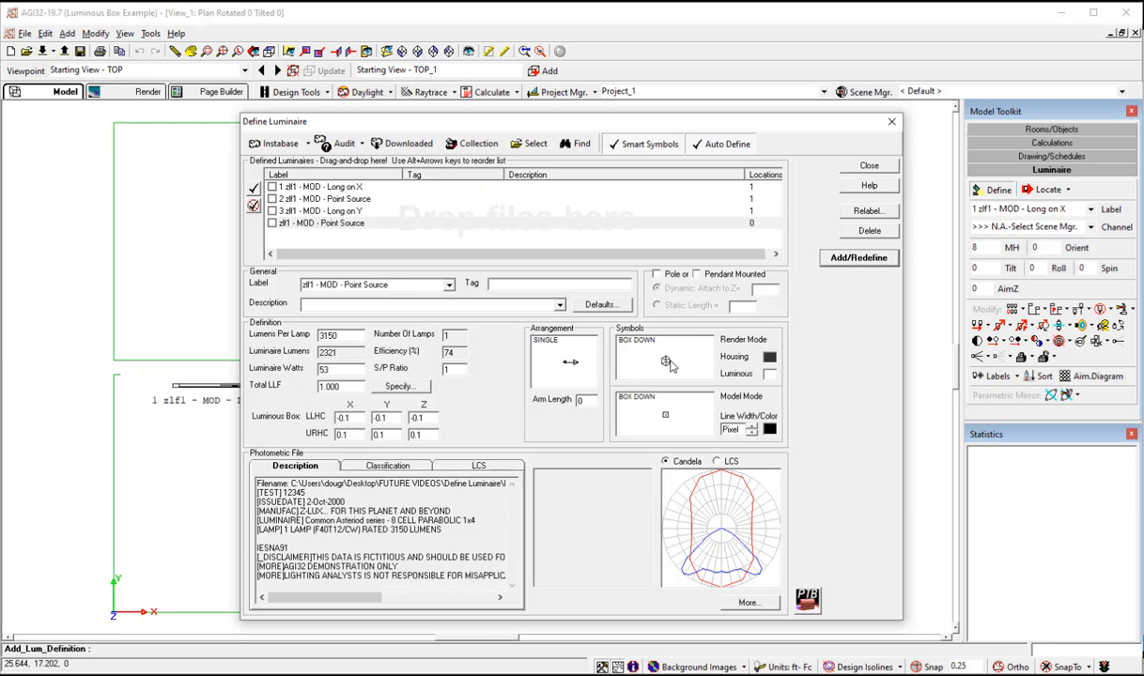
{"action": "left_click", "coordinate": [348, 199]}
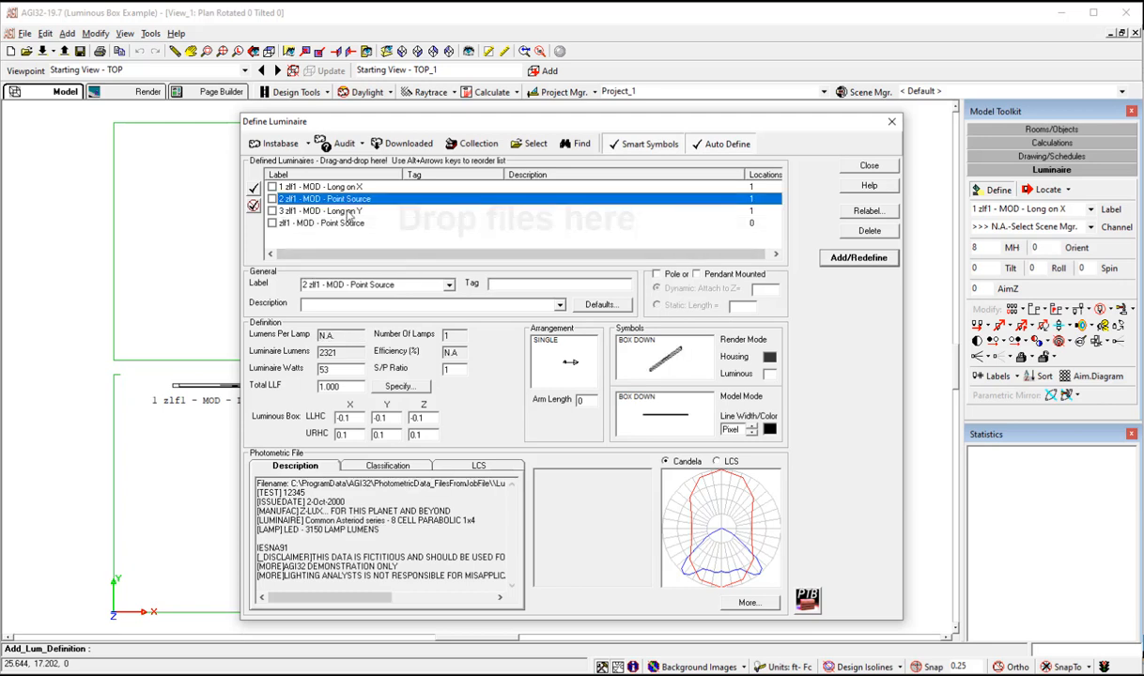
{"action": "left_click", "coordinate": [338, 224]}
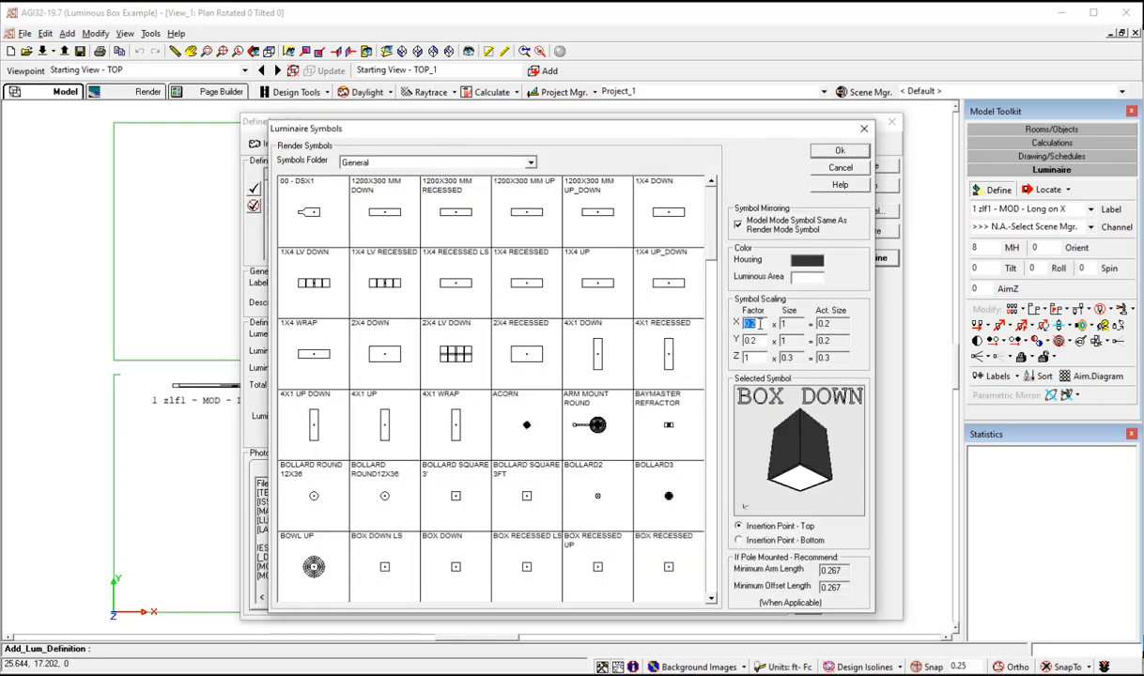
{"action": "type", "text": "4"}
{"action": "left_click", "coordinate": [753, 340]}
{"action": "type", "text": "0.12"}
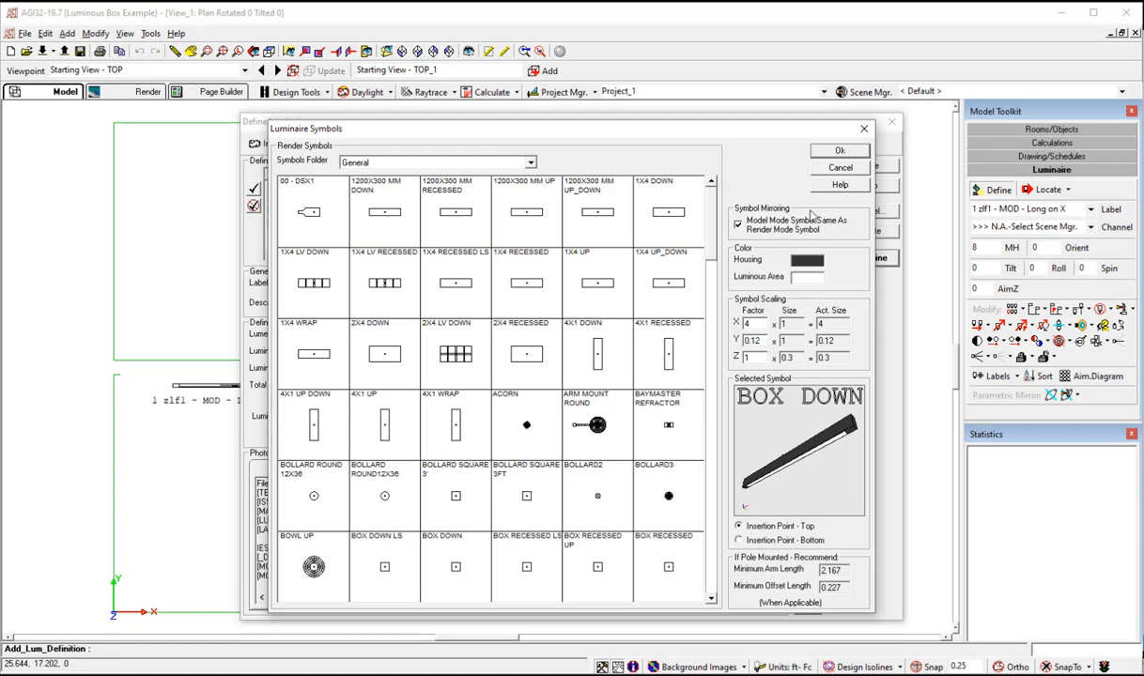
{"action": "left_click", "coordinate": [839, 150]}
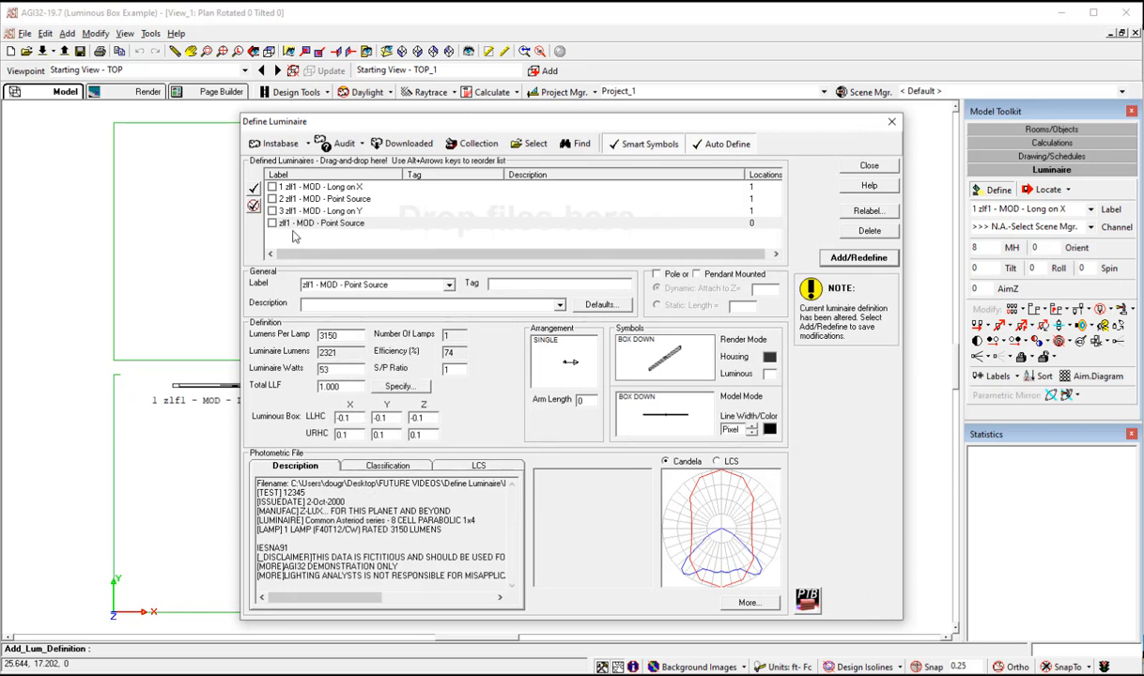
{"action": "left_click", "coordinate": [867, 230]}
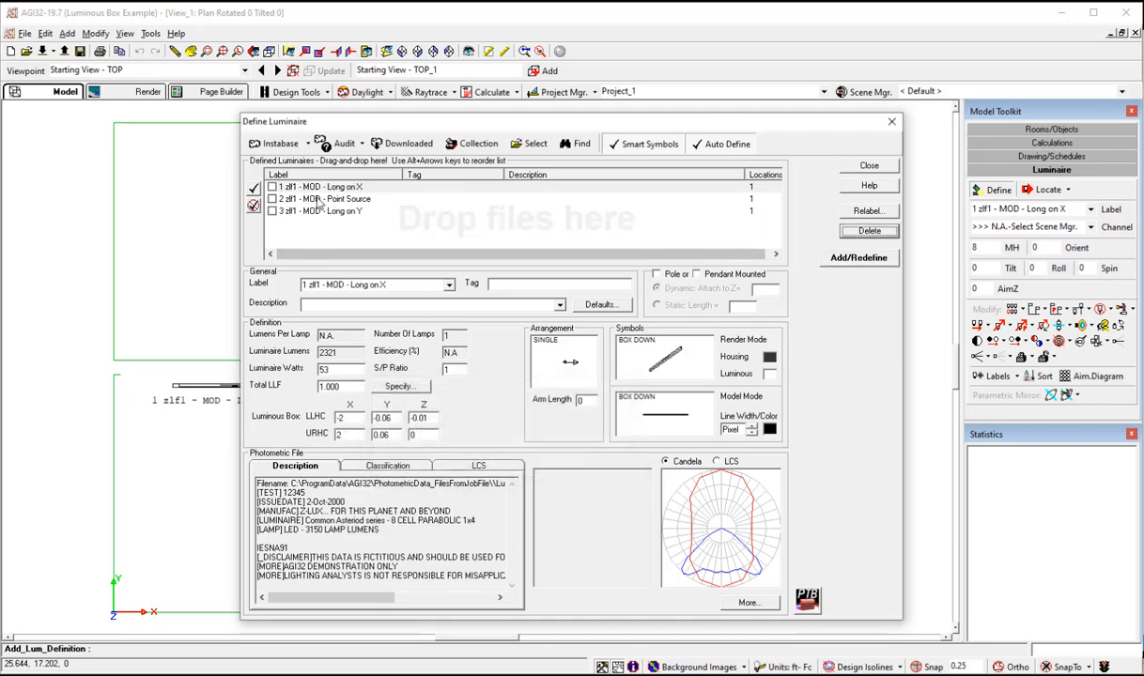
- Set Point Source's luminous box to LLHC -2, -0.06, -0.01 and URHC 2, 0.06, 0, matching Long on X, then close
{"action": "left_click", "coordinate": [322, 199]}
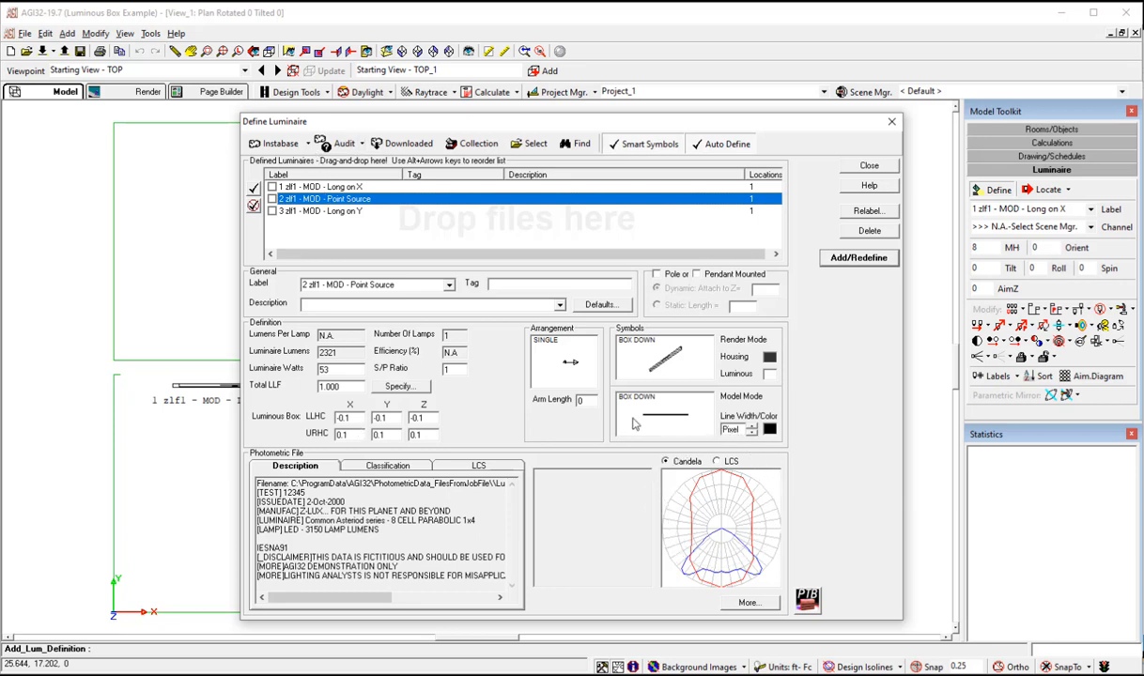
{"action": "left_click", "coordinate": [320, 186]}
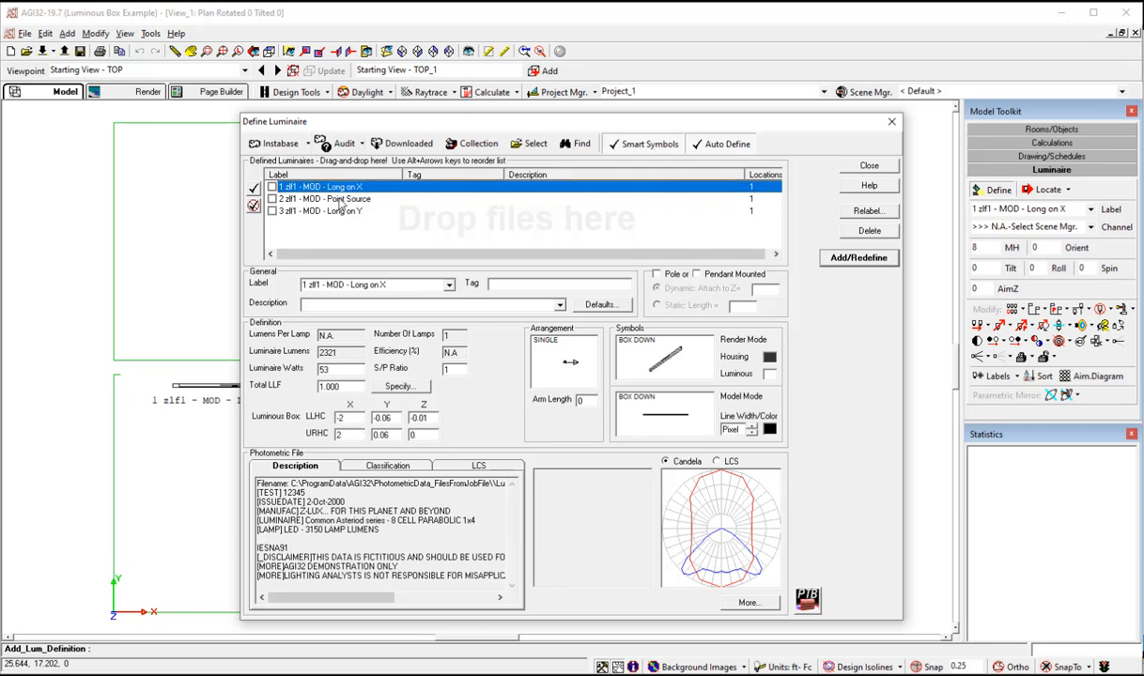
{"action": "left_click", "coordinate": [338, 199]}
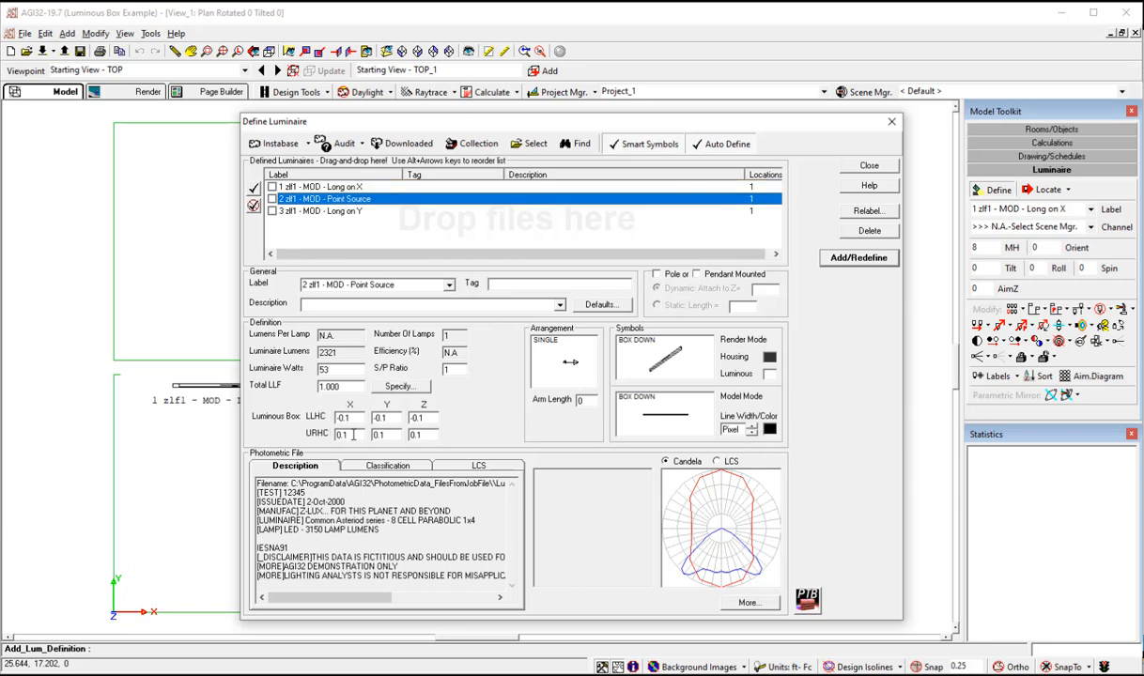
{"action": "left_click", "coordinate": [349, 417]}
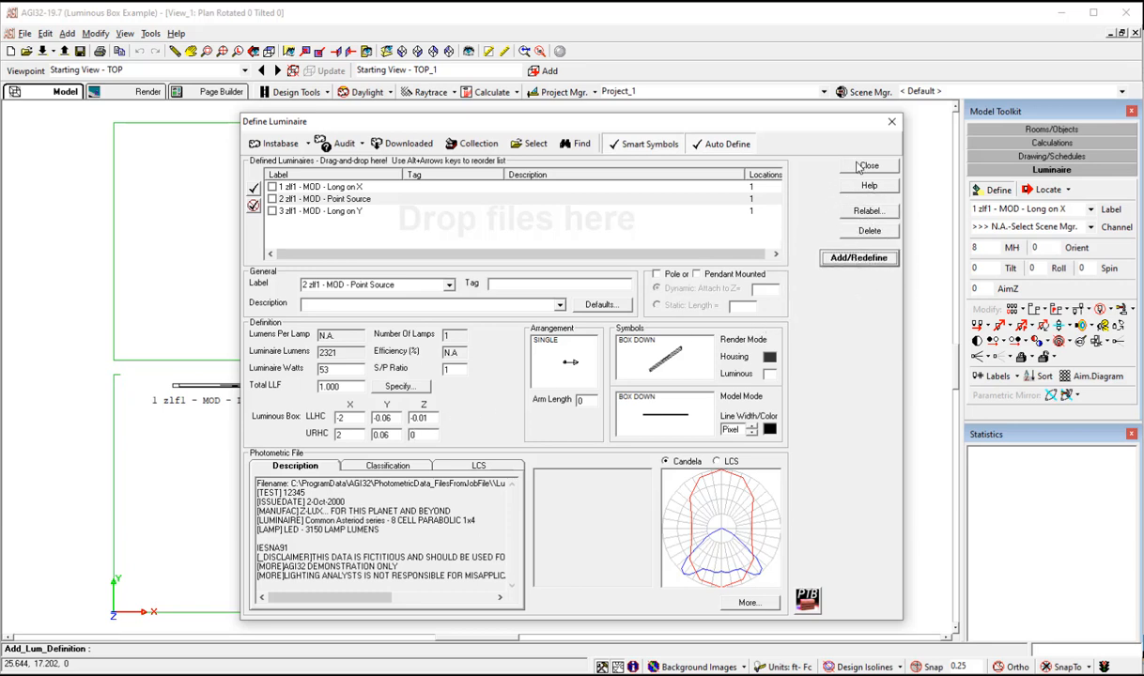
{"action": "left_click", "coordinate": [868, 165]}
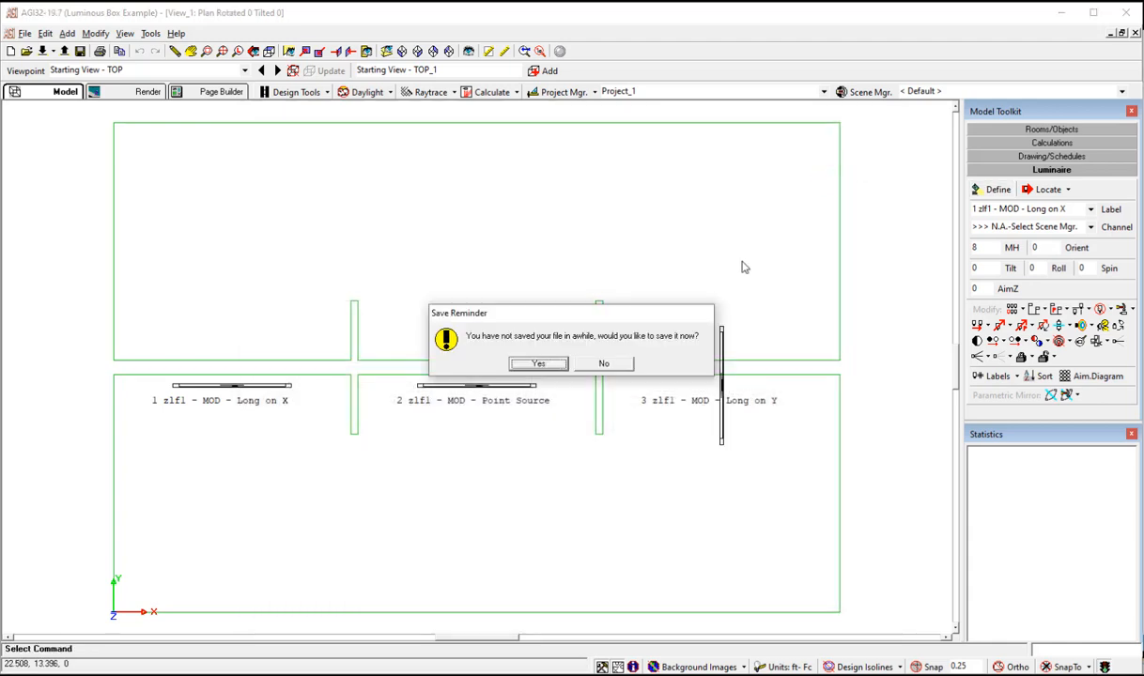
- Answer Yes to the Save Reminder and accept the Edit Luminaires placement table unchanged
{"action": "left_click", "coordinate": [603, 365]}
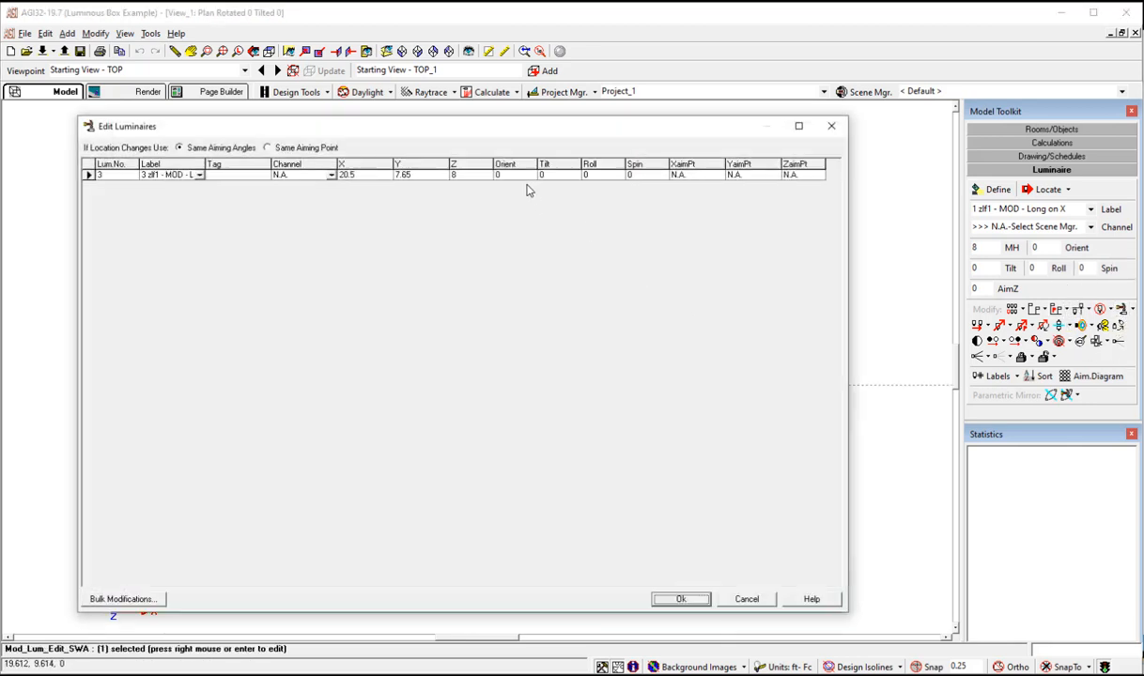
{"action": "left_click", "coordinate": [507, 174]}
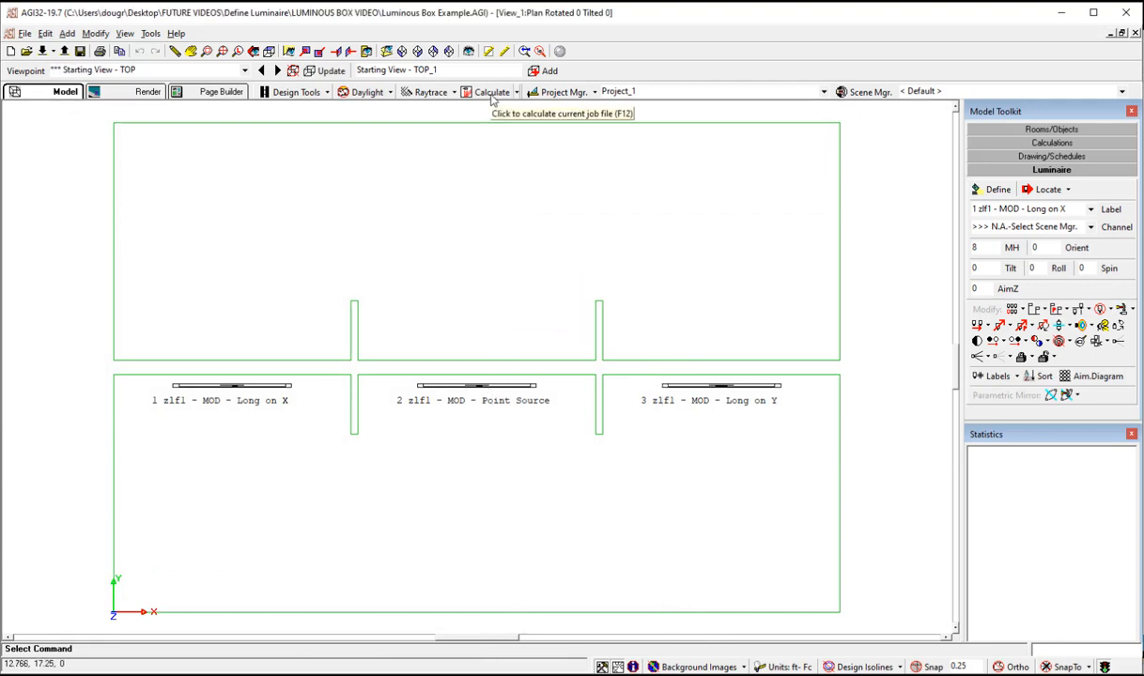
- Recalculate the project and show the '02 - FRONT With Isolines' rendered viewpoint for all three rooms
{"action": "left_click", "coordinate": [488, 90]}
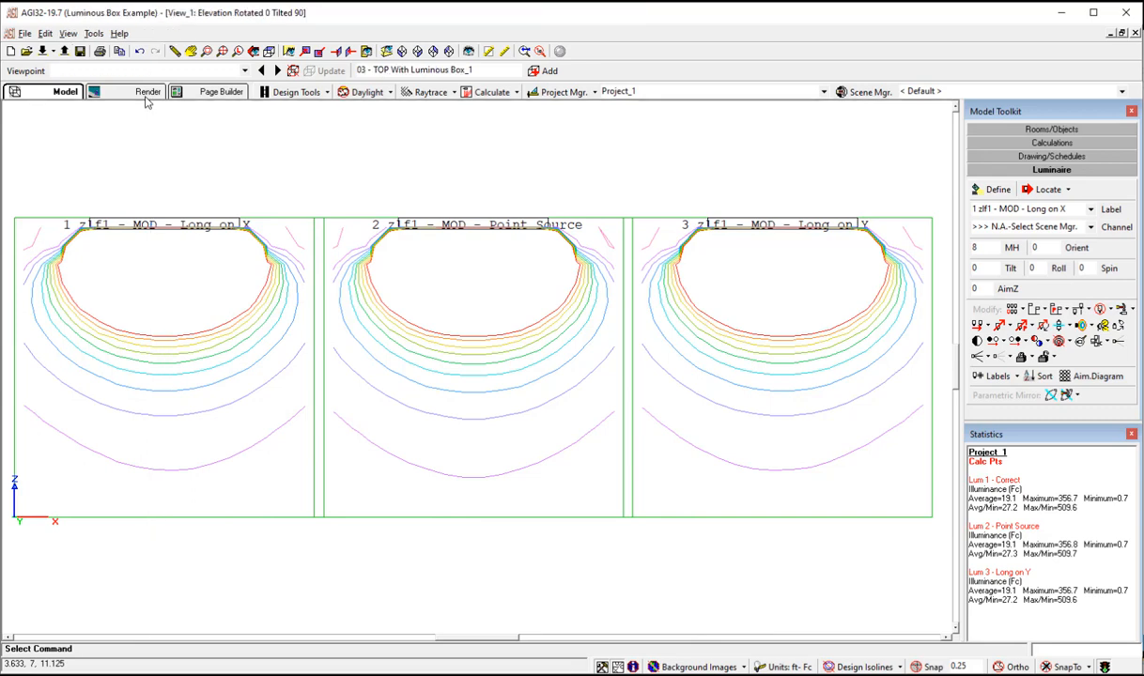
{"action": "left_click", "coordinate": [147, 90]}
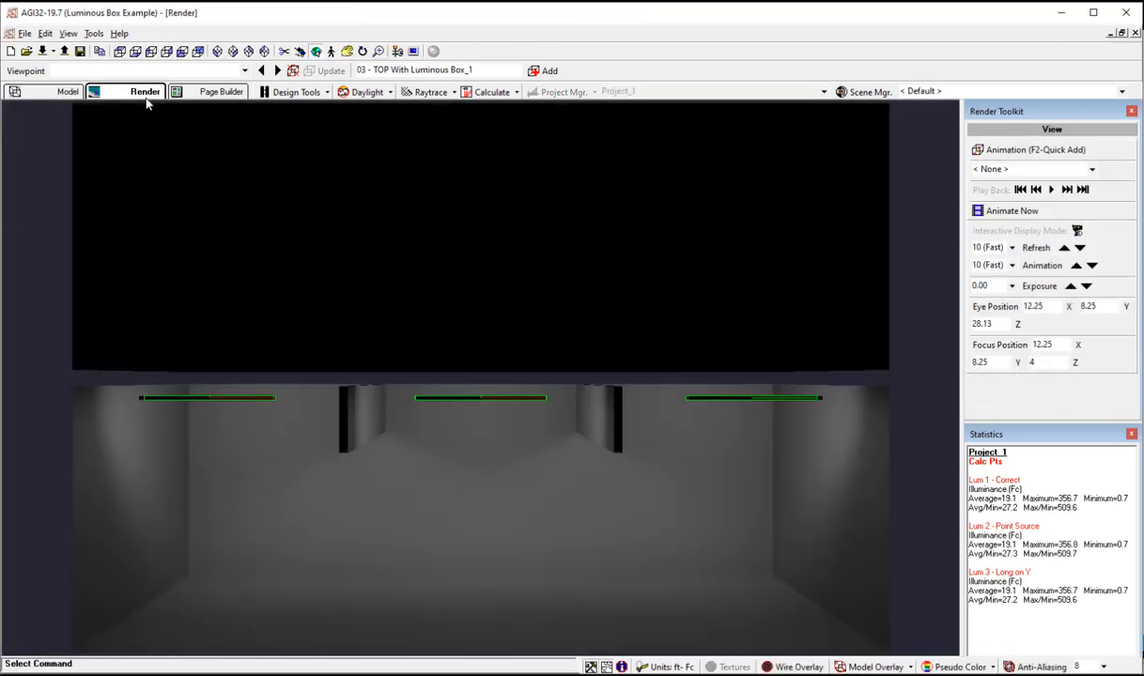
{"action": "left_click", "coordinate": [246, 72]}
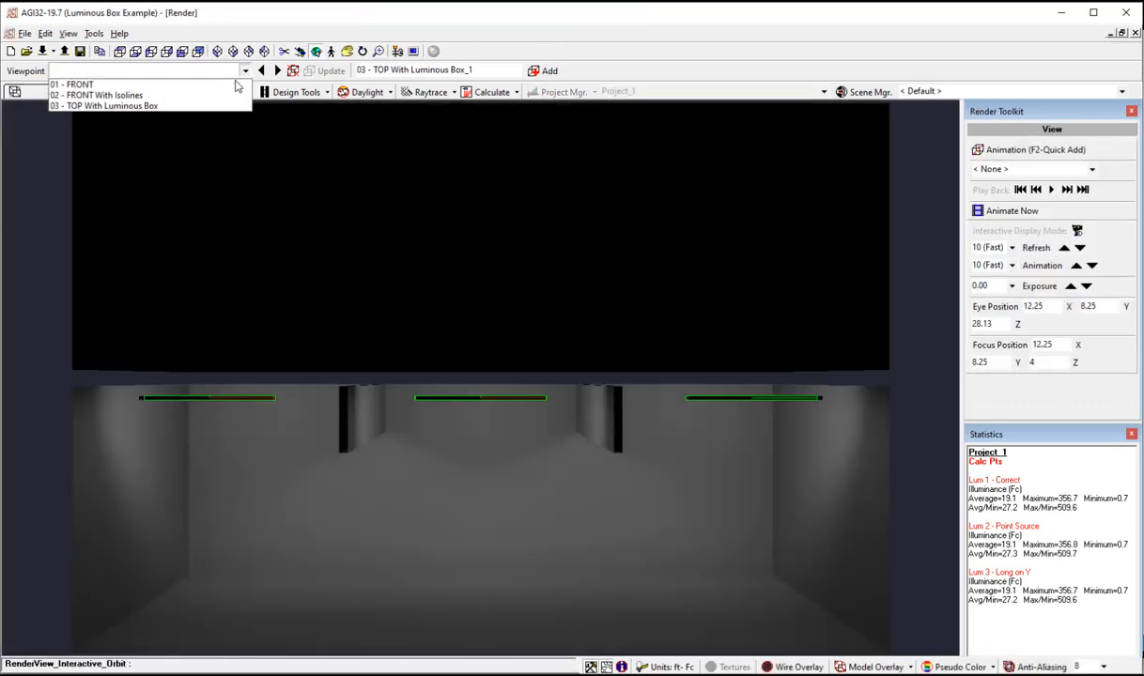
{"action": "left_click", "coordinate": [94, 98]}
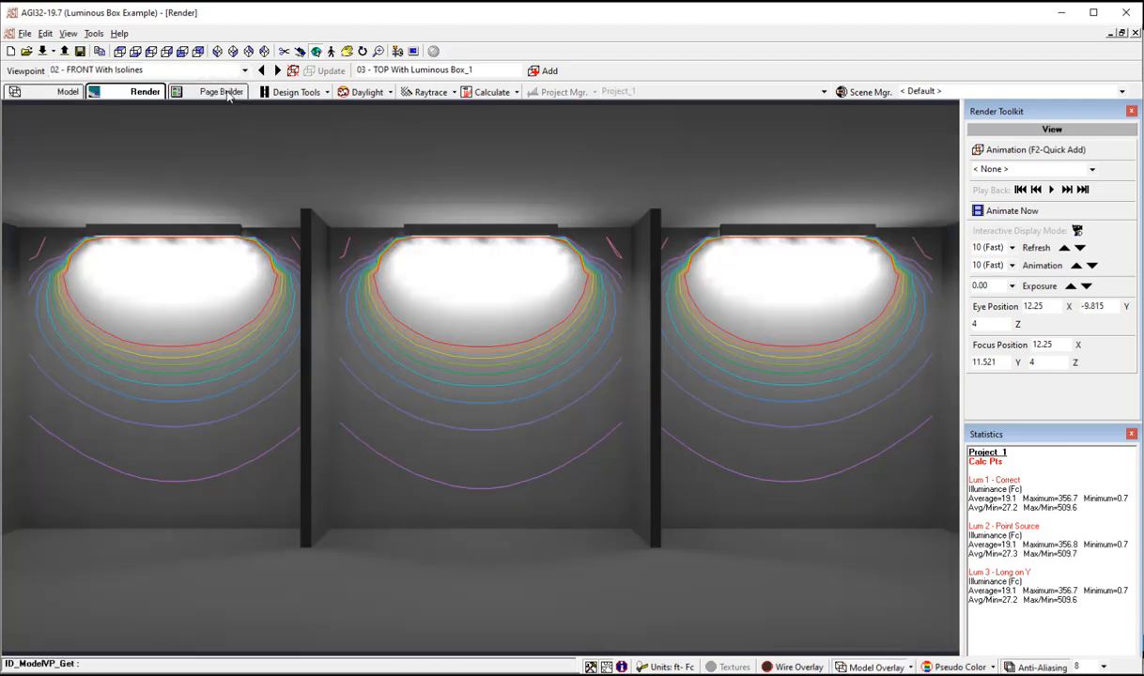